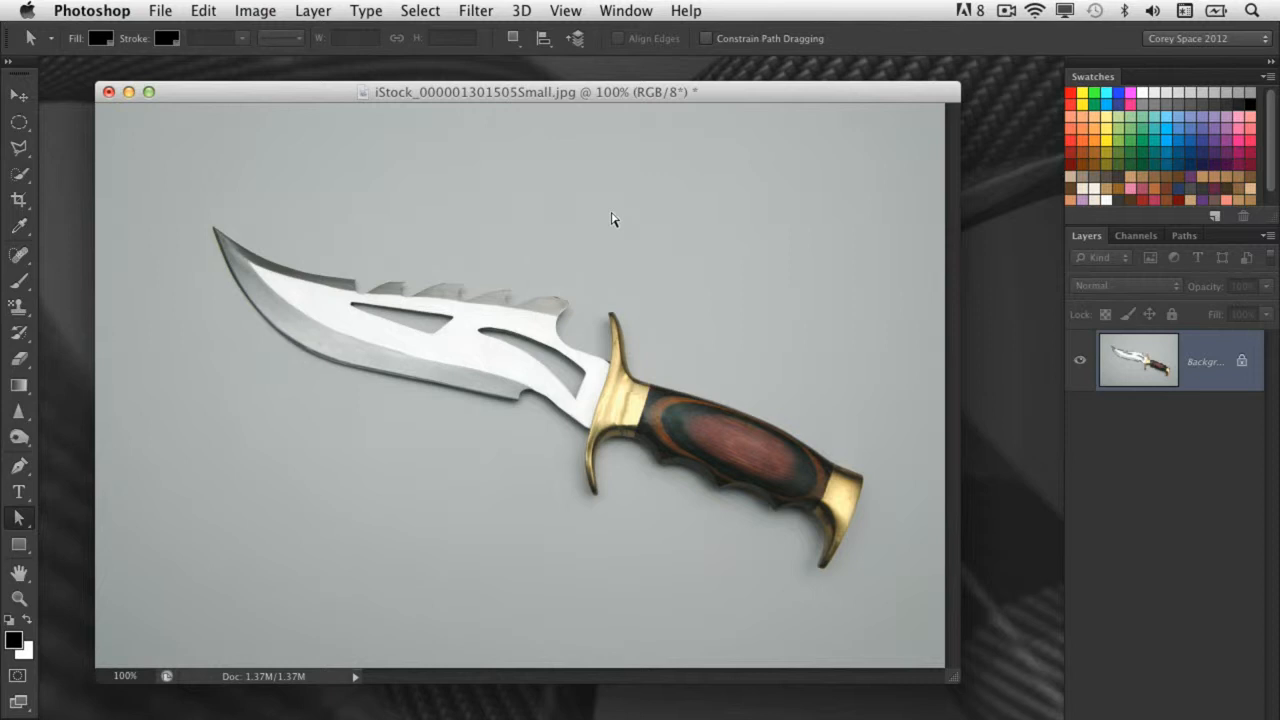
{"action": "mouse_move", "coordinate": [732, 360]}
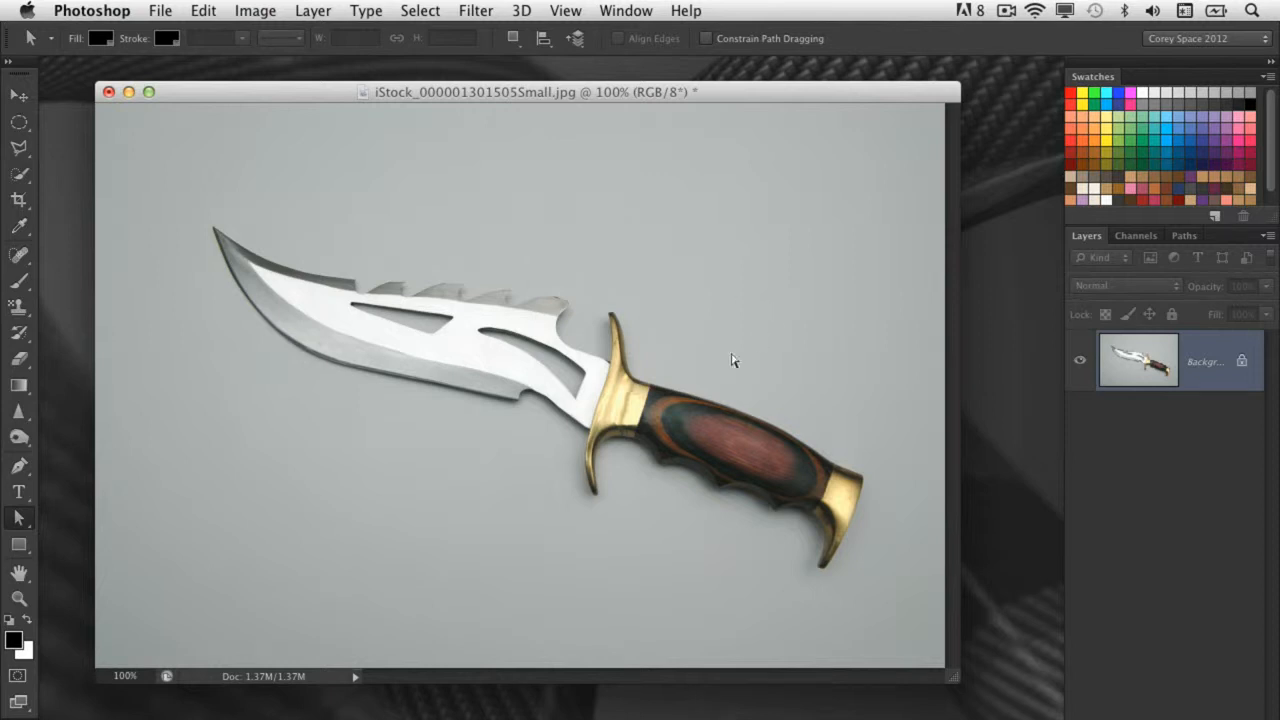
{"action": "mouse_move", "coordinate": [600, 252]}
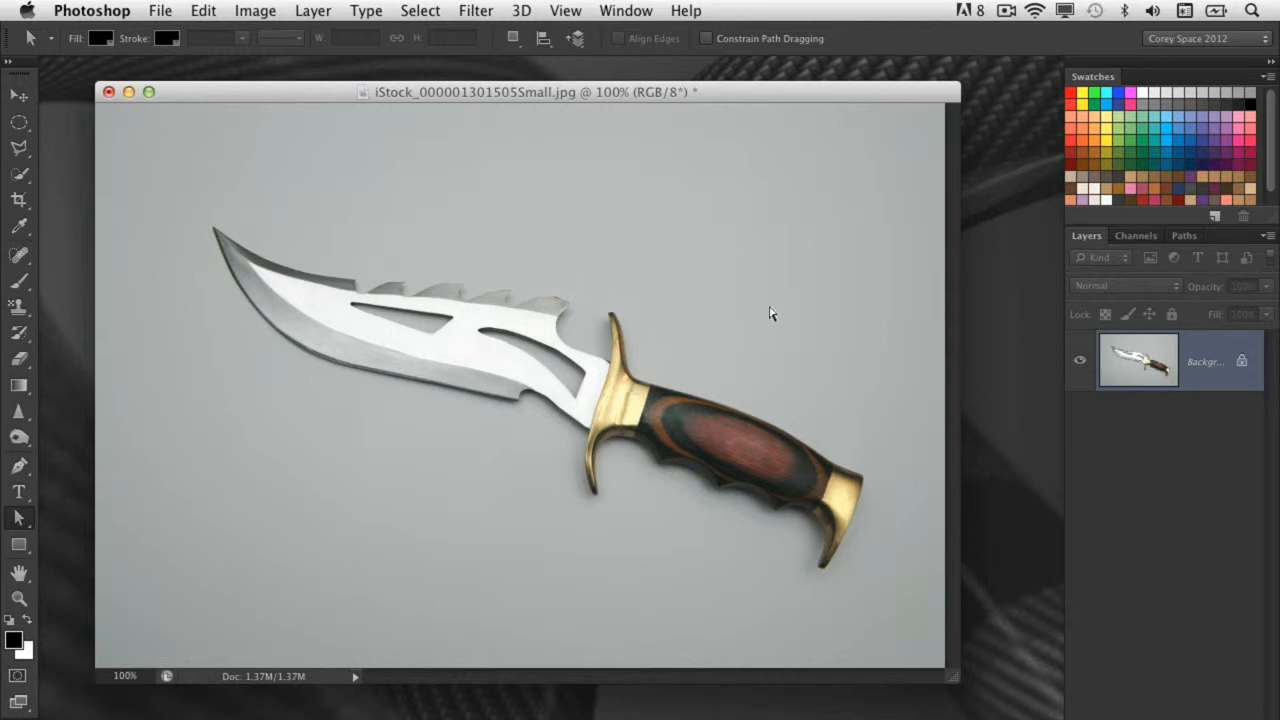
{"action": "mouse_move", "coordinate": [672, 400]}
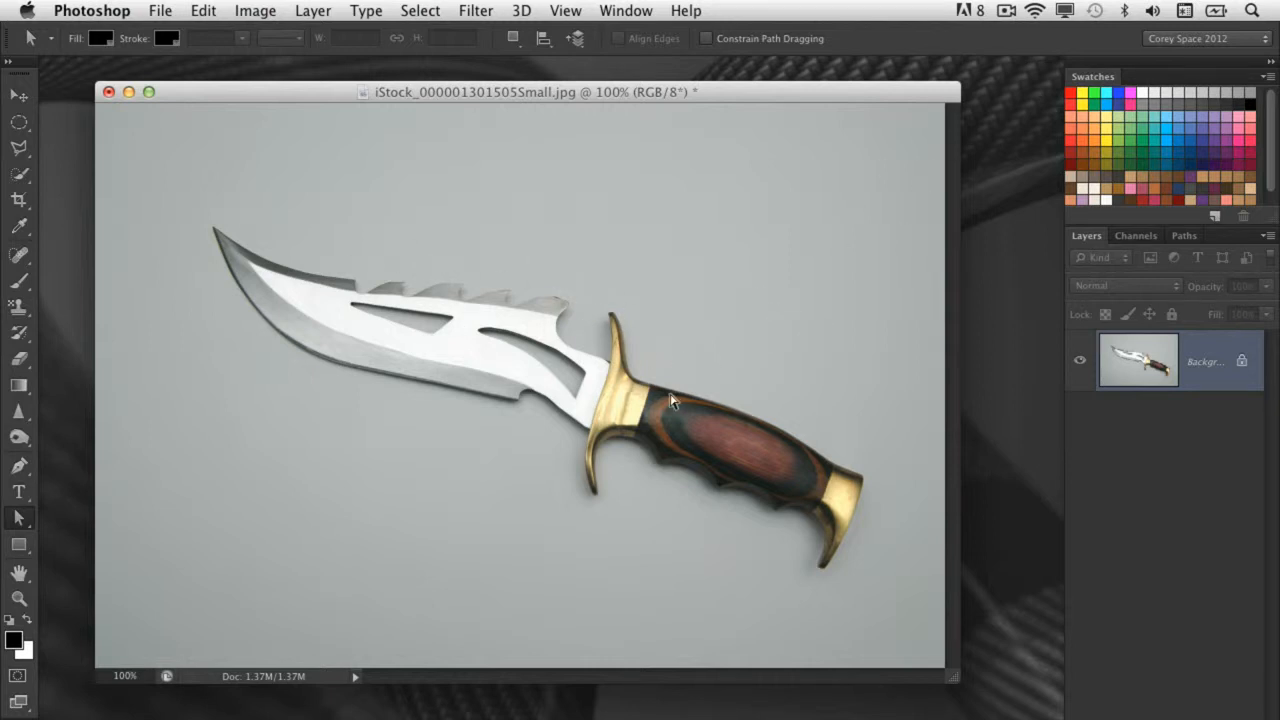
{"action": "mouse_move", "coordinate": [752, 338]}
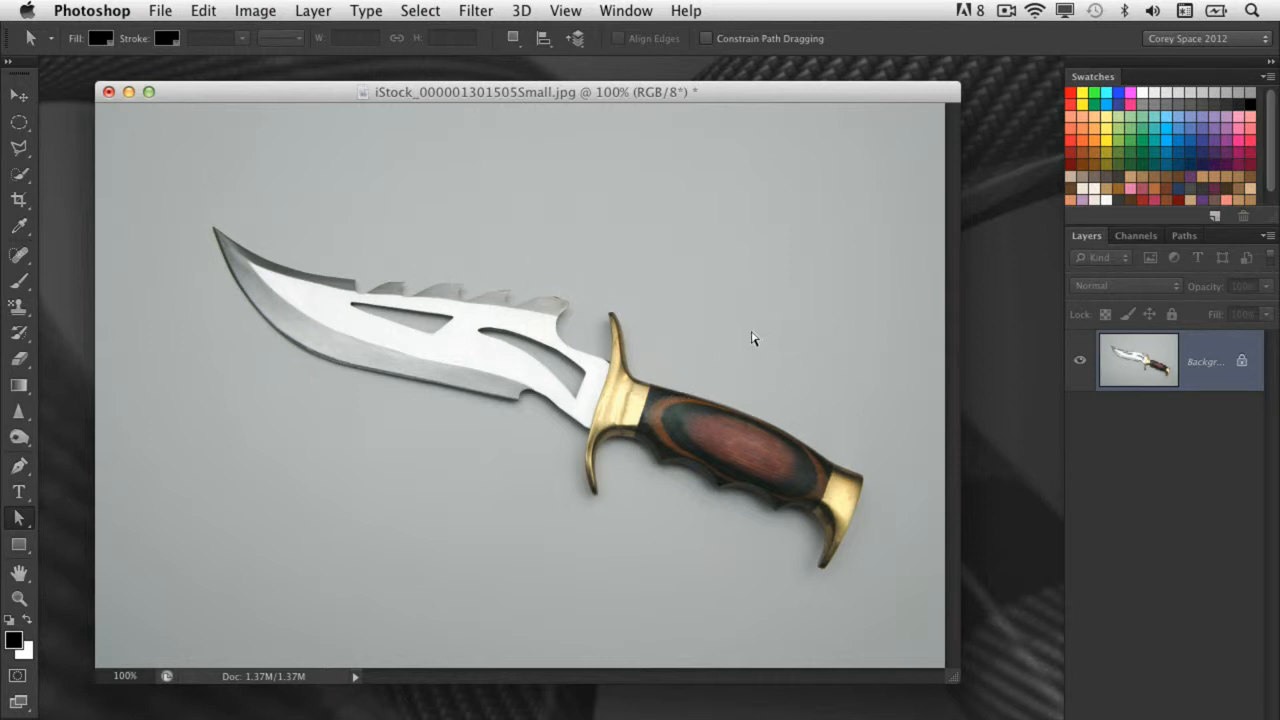
{"action": "mouse_move", "coordinate": [760, 340]}
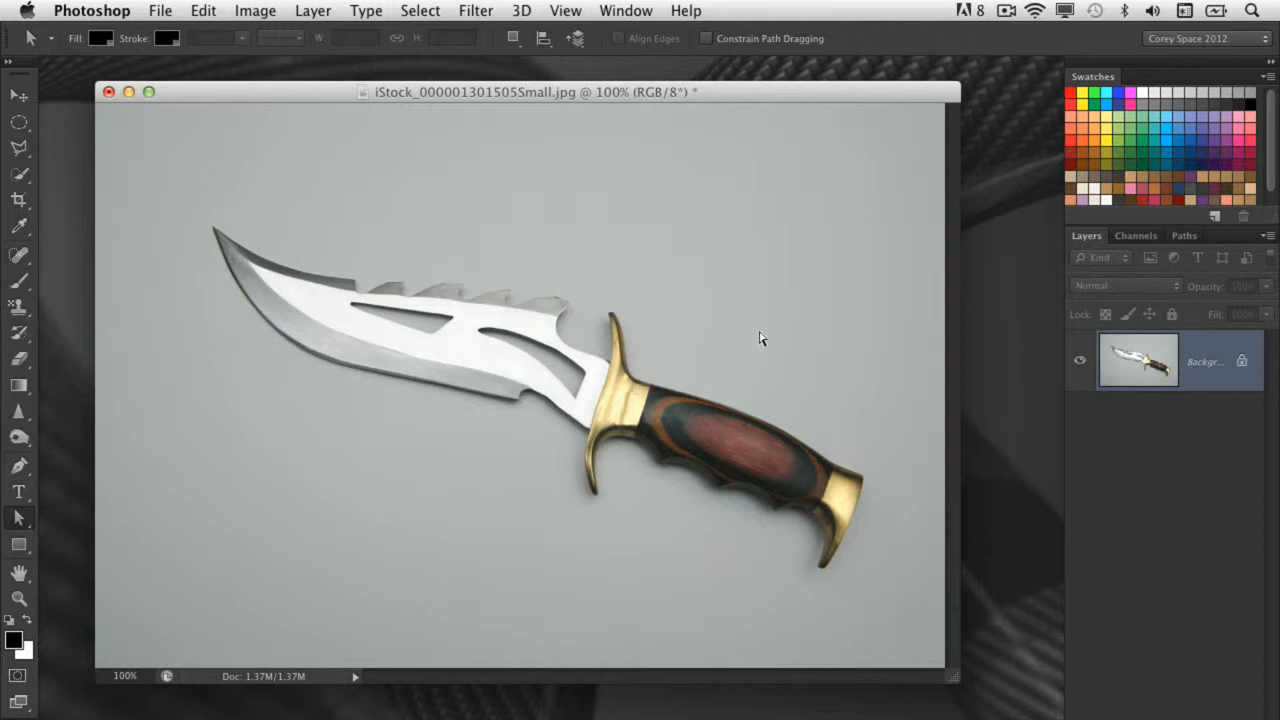
{"action": "mouse_move", "coordinate": [450, 418]}
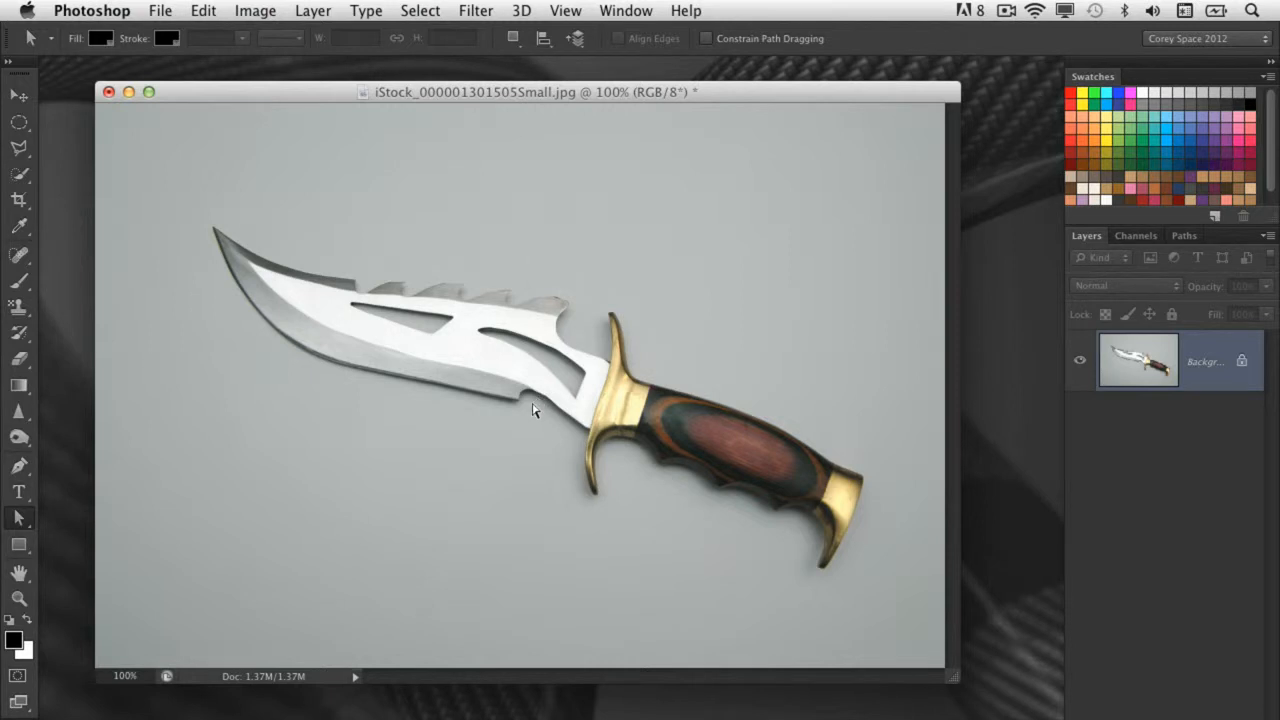
{"action": "mouse_move", "coordinate": [882, 176]}
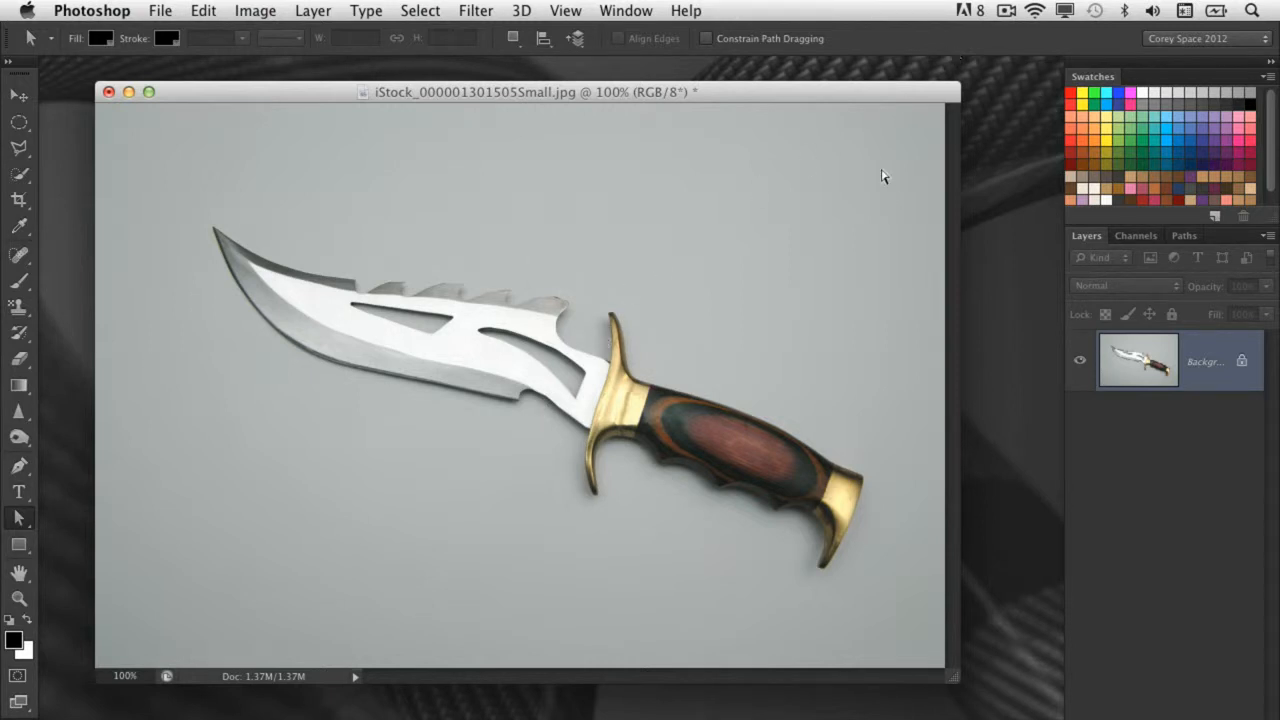
Choose the Pen Tool from the pen tools flyout to draw paths
{"action": "left_click", "coordinate": [18, 464]}
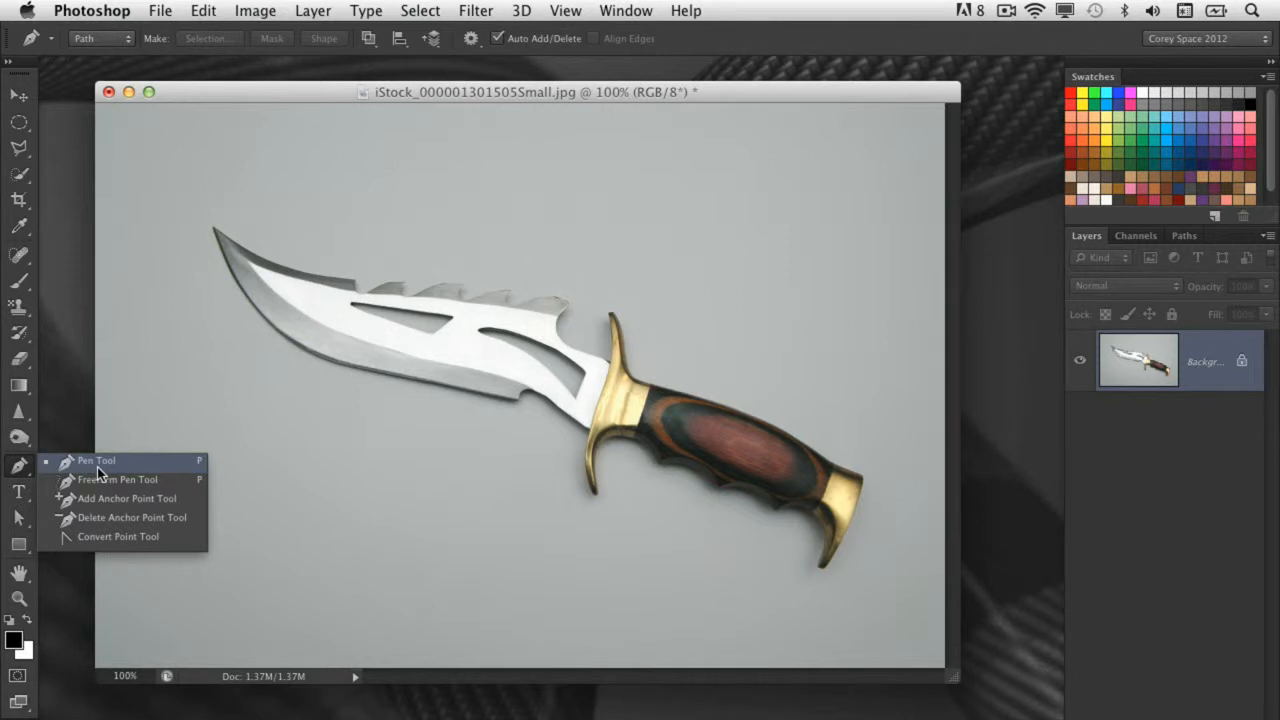
{"action": "mouse_move", "coordinate": [104, 472]}
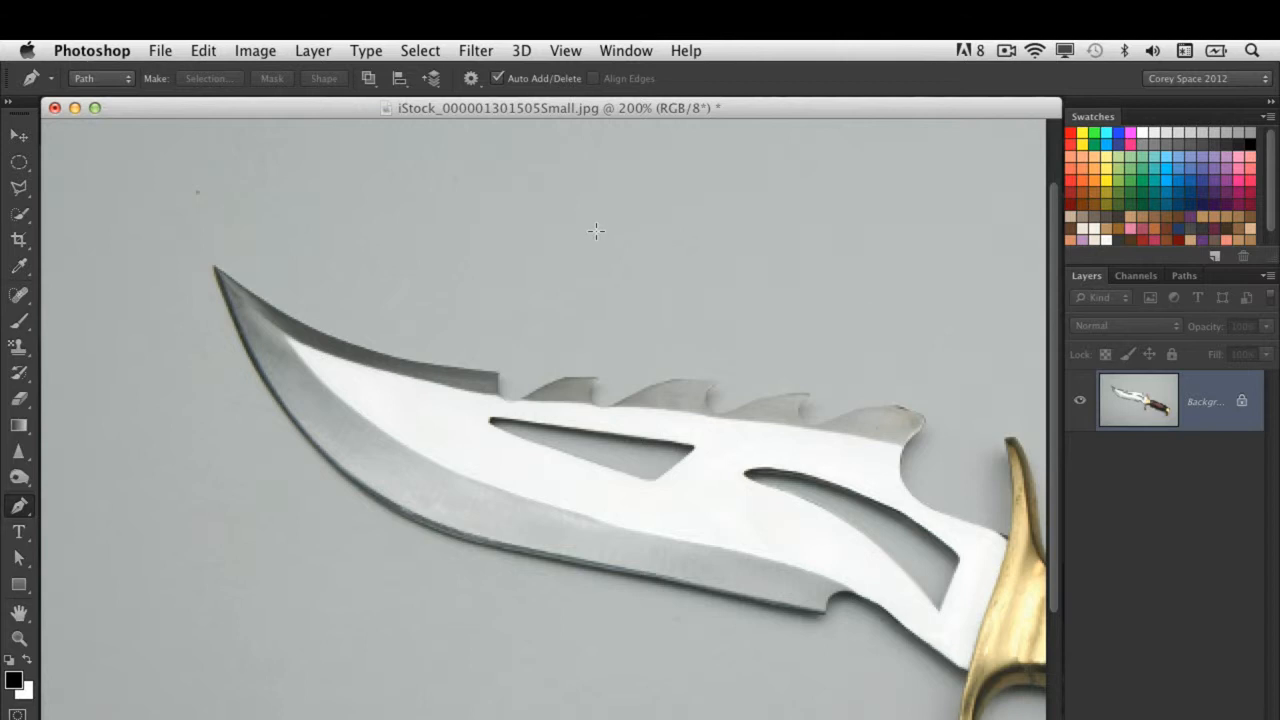
{"action": "mouse_move", "coordinate": [588, 224]}
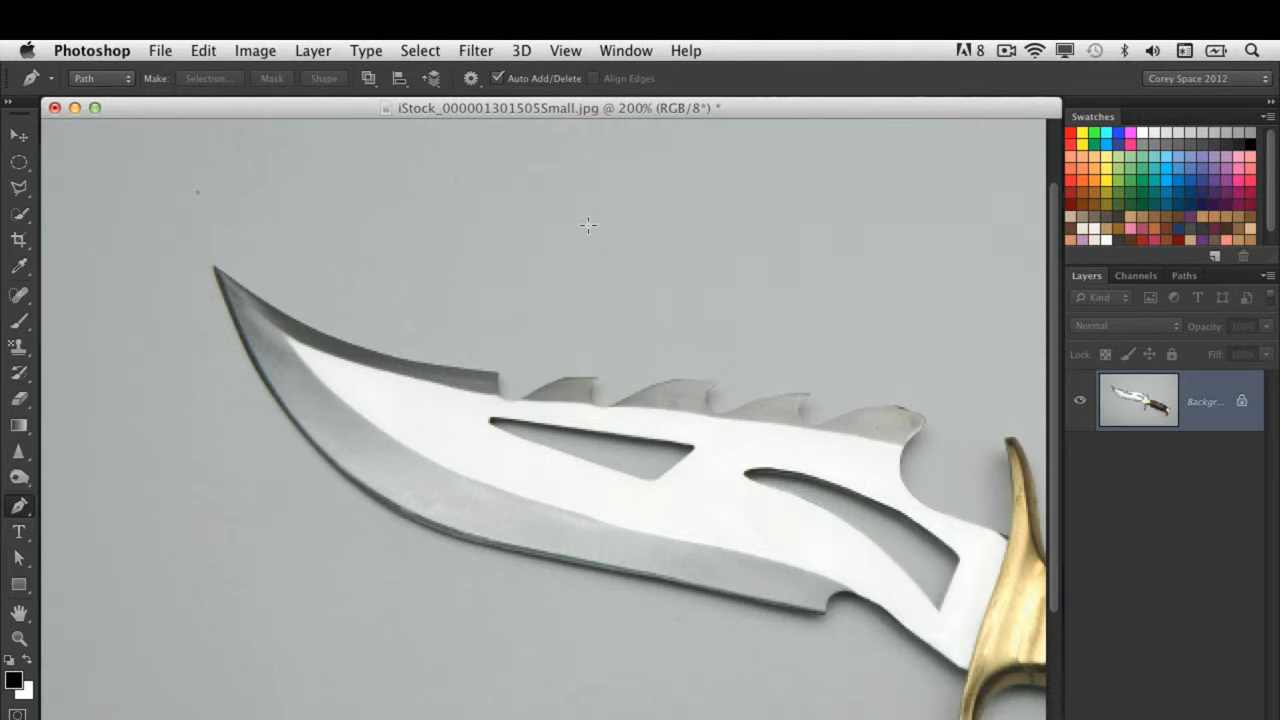
{"action": "mouse_move", "coordinate": [232, 272]}
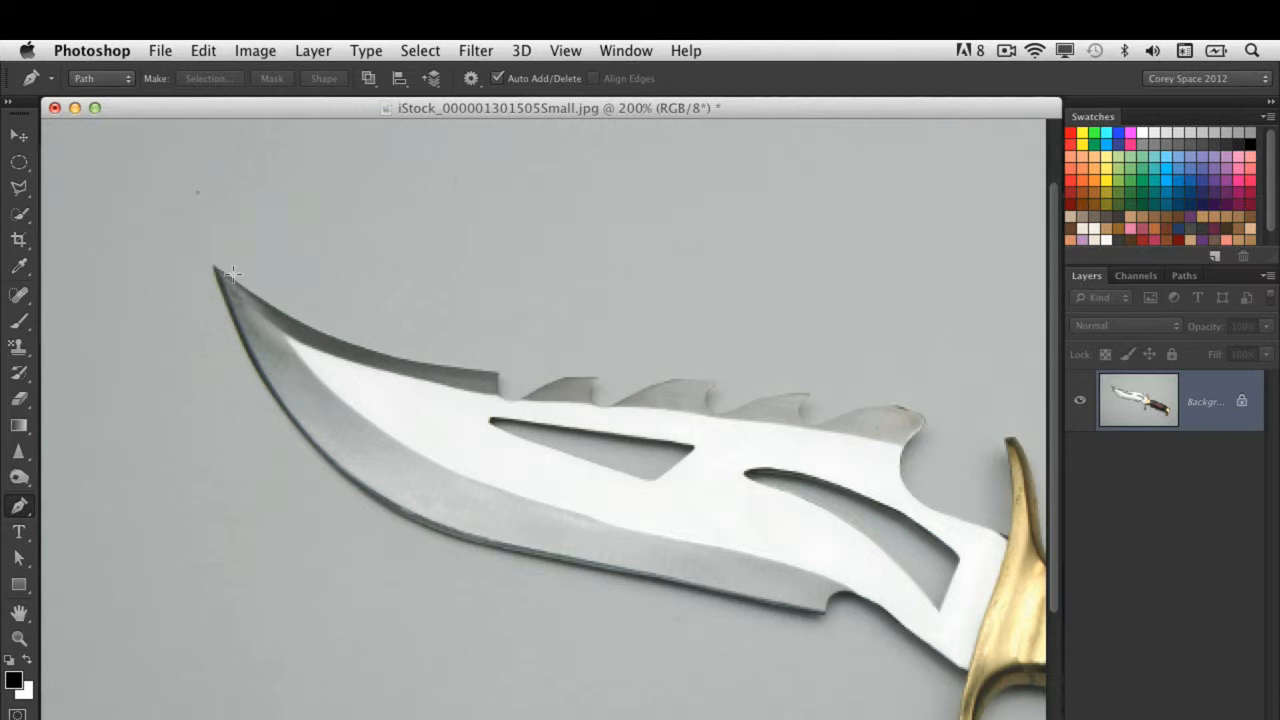
{"action": "mouse_move", "coordinate": [246, 300]}
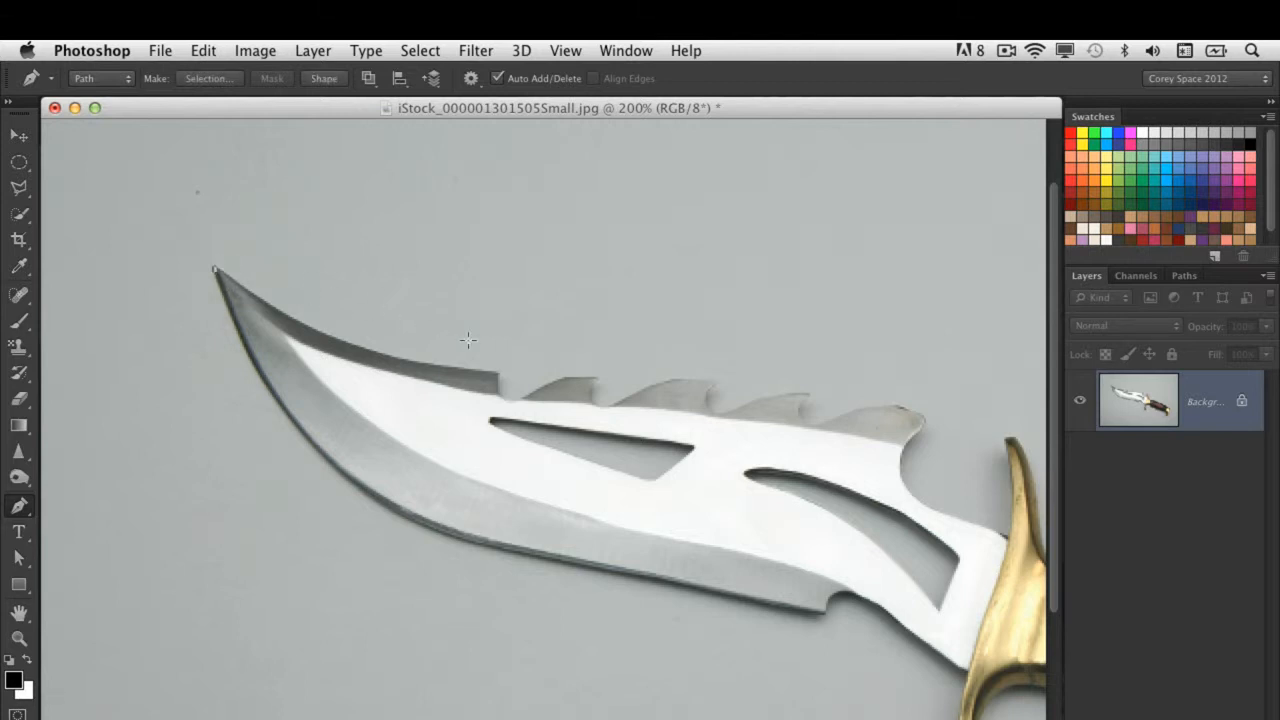
{"action": "mouse_move", "coordinate": [444, 352]}
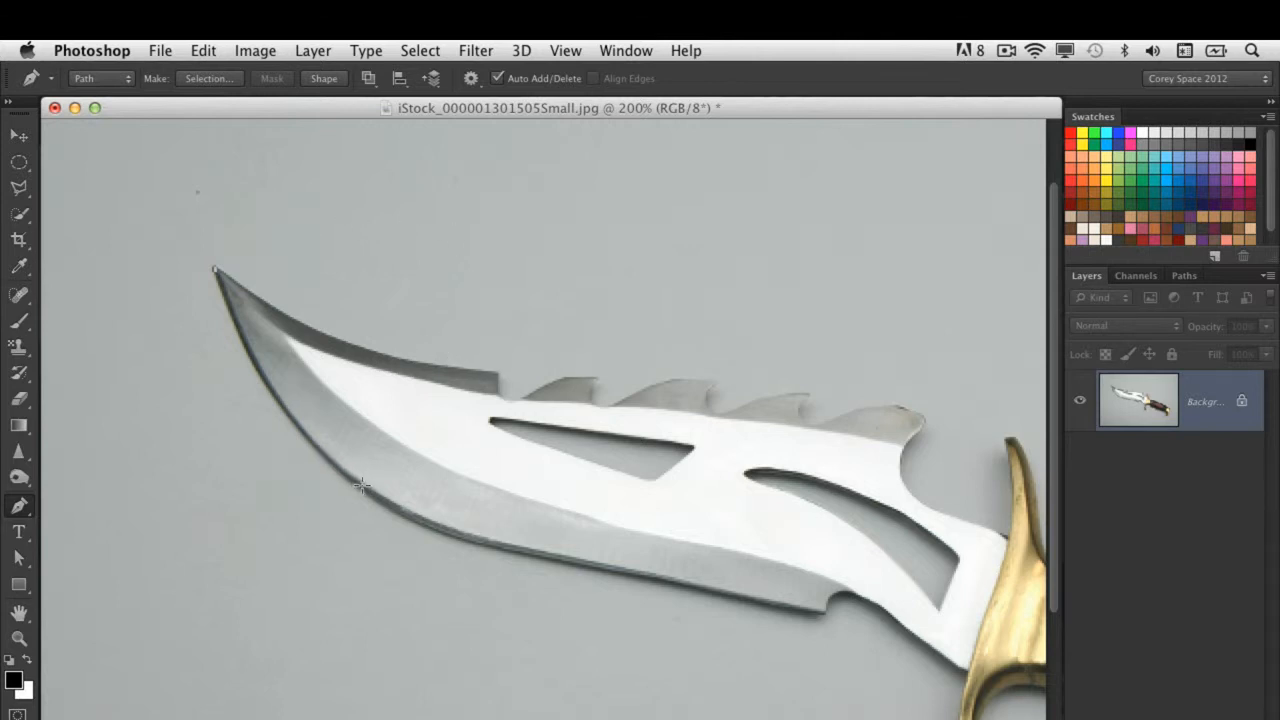
{"action": "mouse_move", "coordinate": [404, 440]}
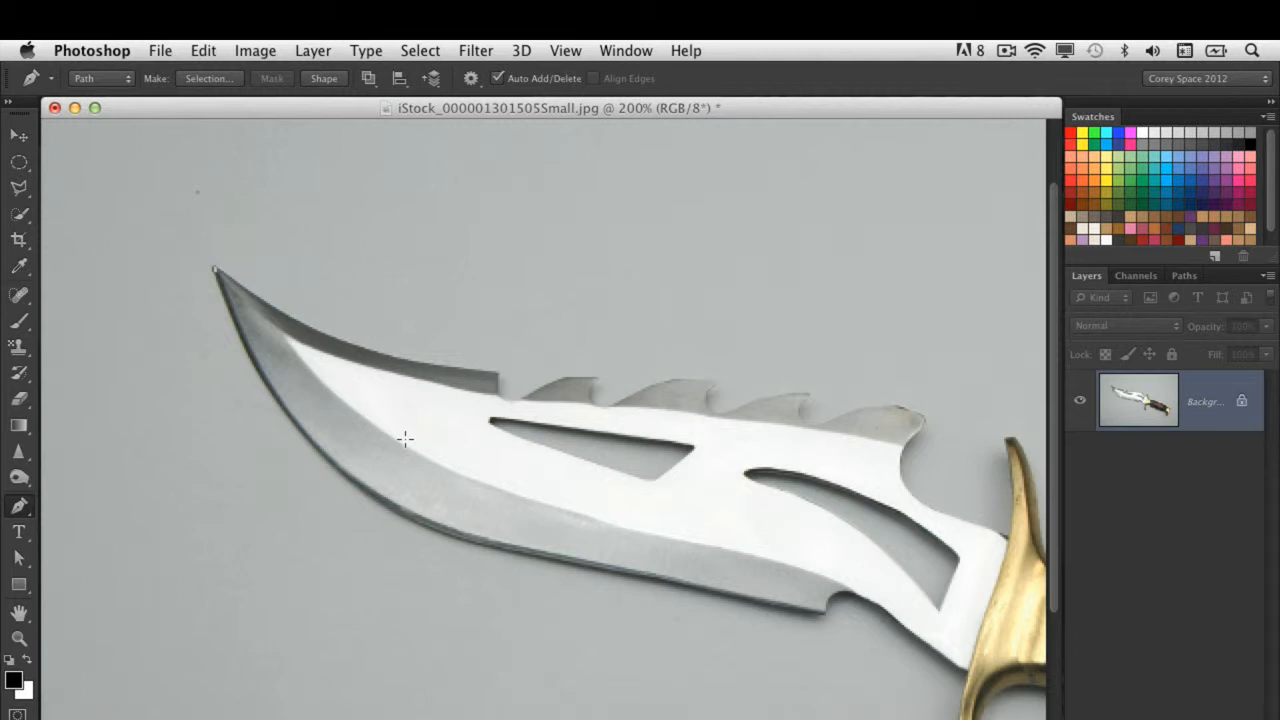
{"action": "mouse_move", "coordinate": [324, 232]}
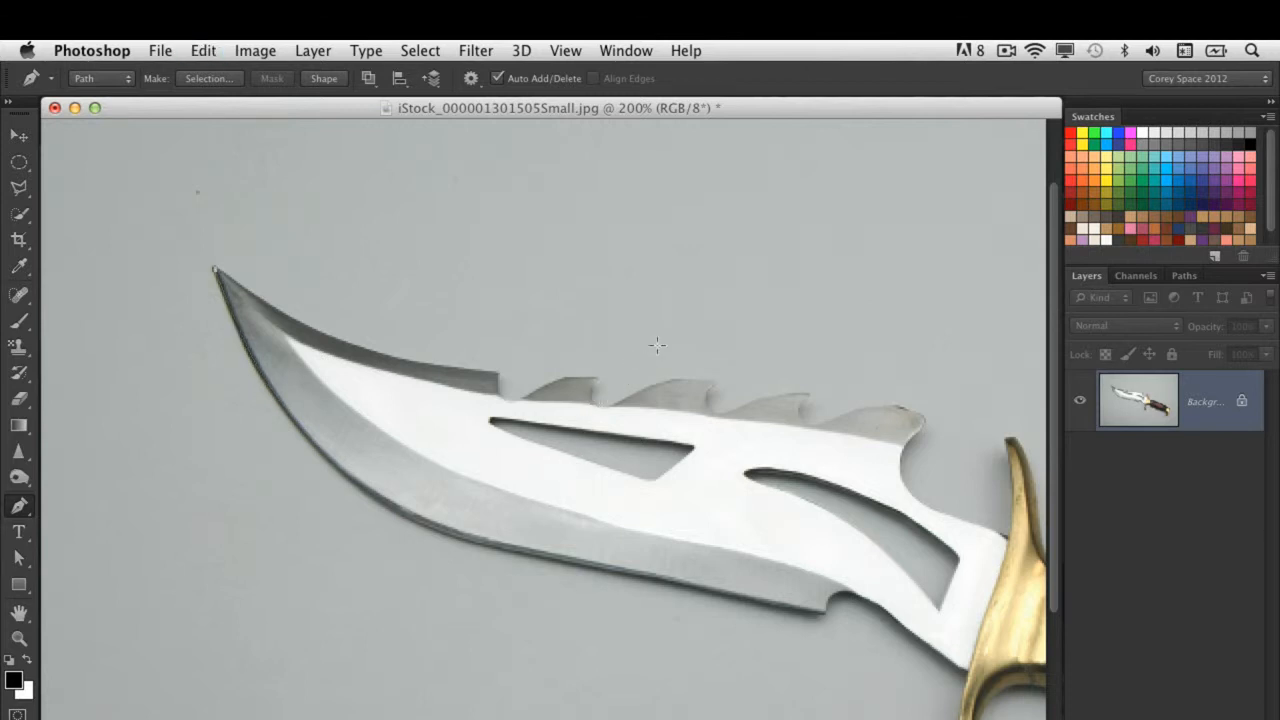
{"action": "mouse_move", "coordinate": [652, 296]}
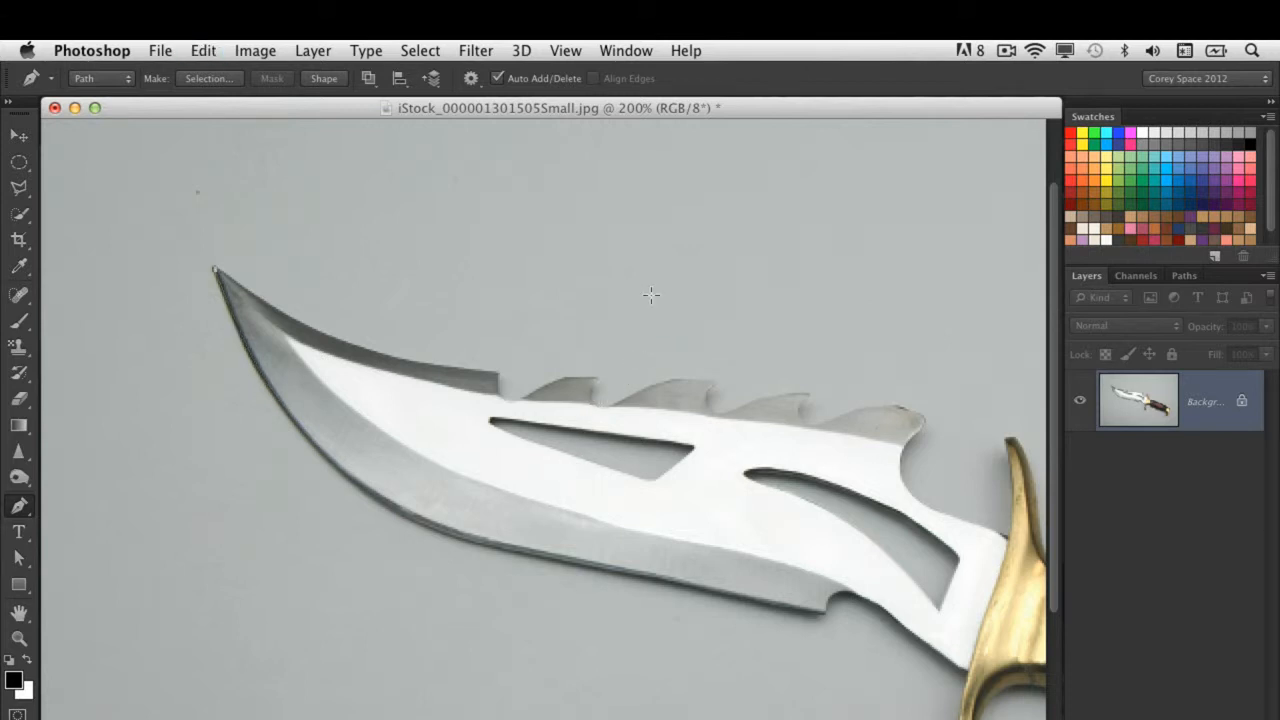
{"action": "mouse_move", "coordinate": [298, 192]}
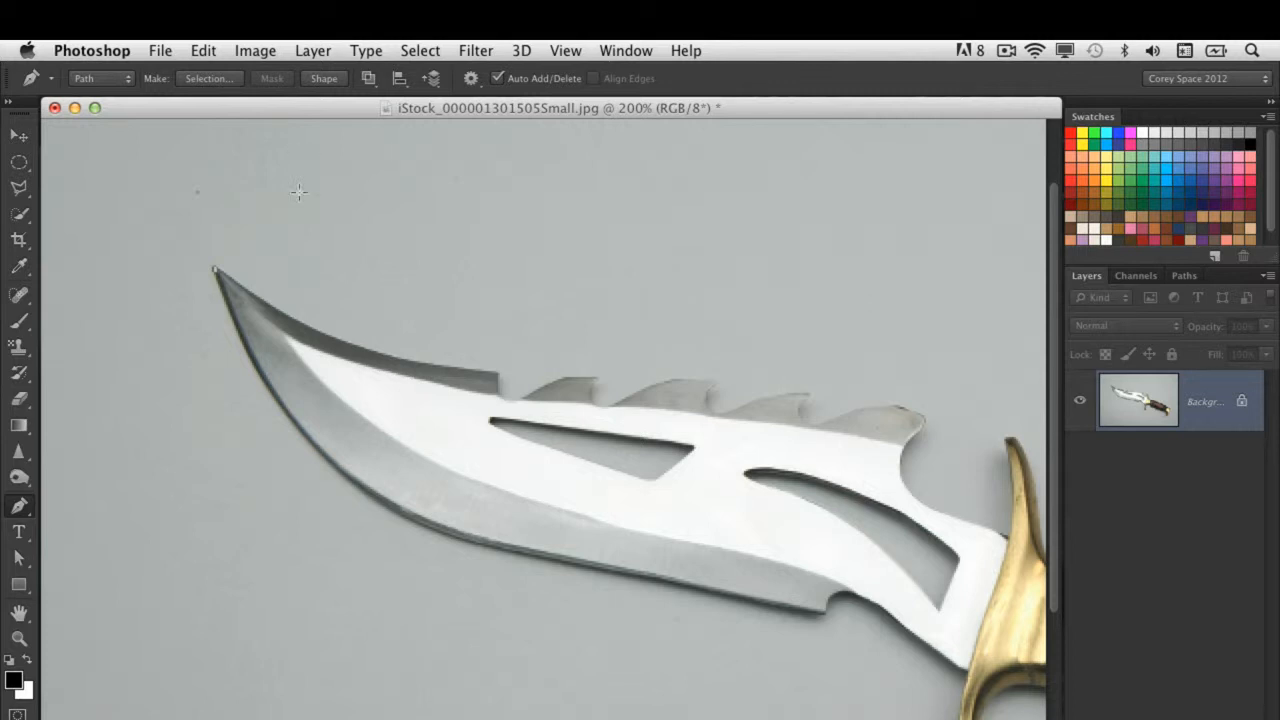
{"action": "mouse_move", "coordinate": [404, 512]}
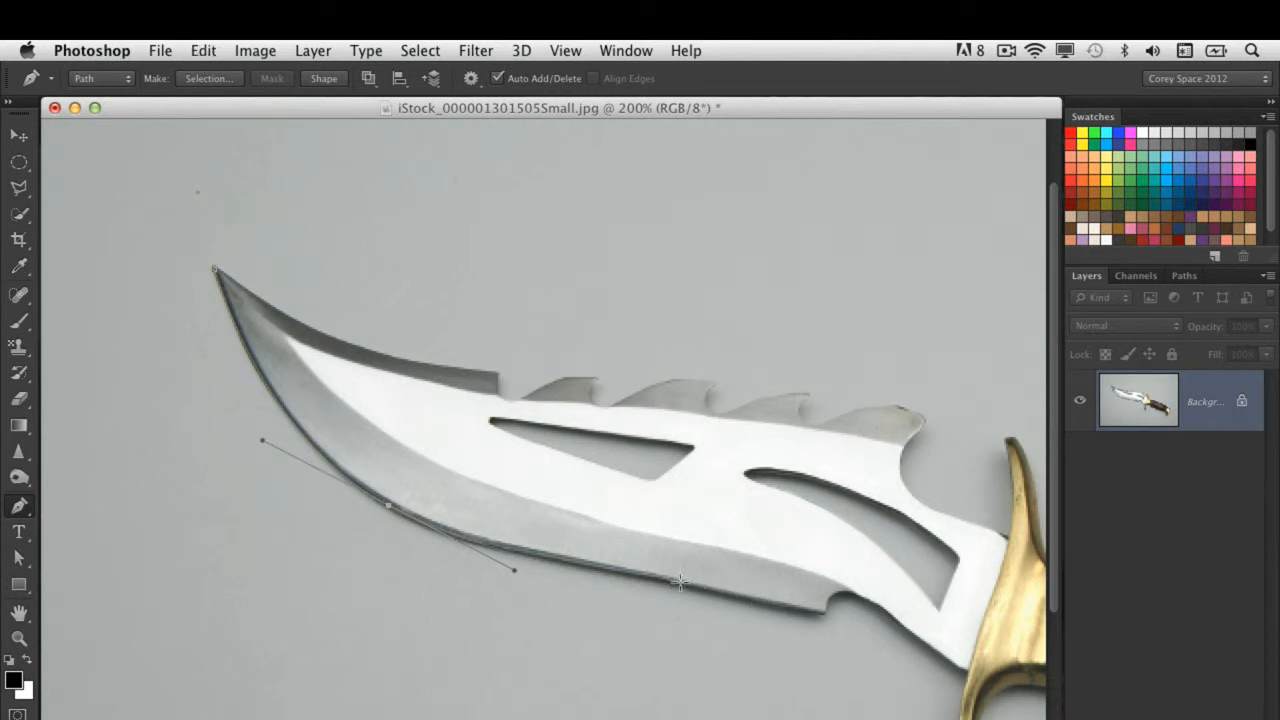
Add a curve point along the blade's lower edge
{"action": "left_click", "coordinate": [684, 588]}
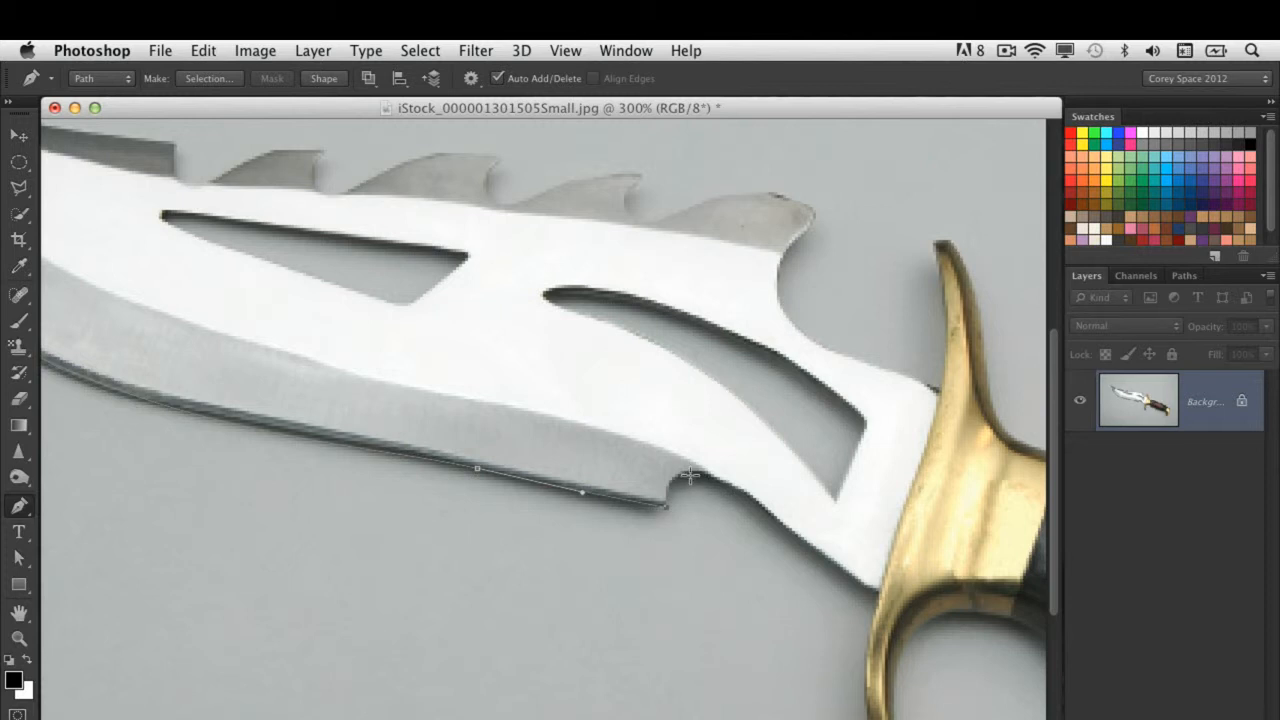
Extend the lower-edge path to where the blade meets the brass guard
{"action": "left_click", "coordinate": [696, 472]}
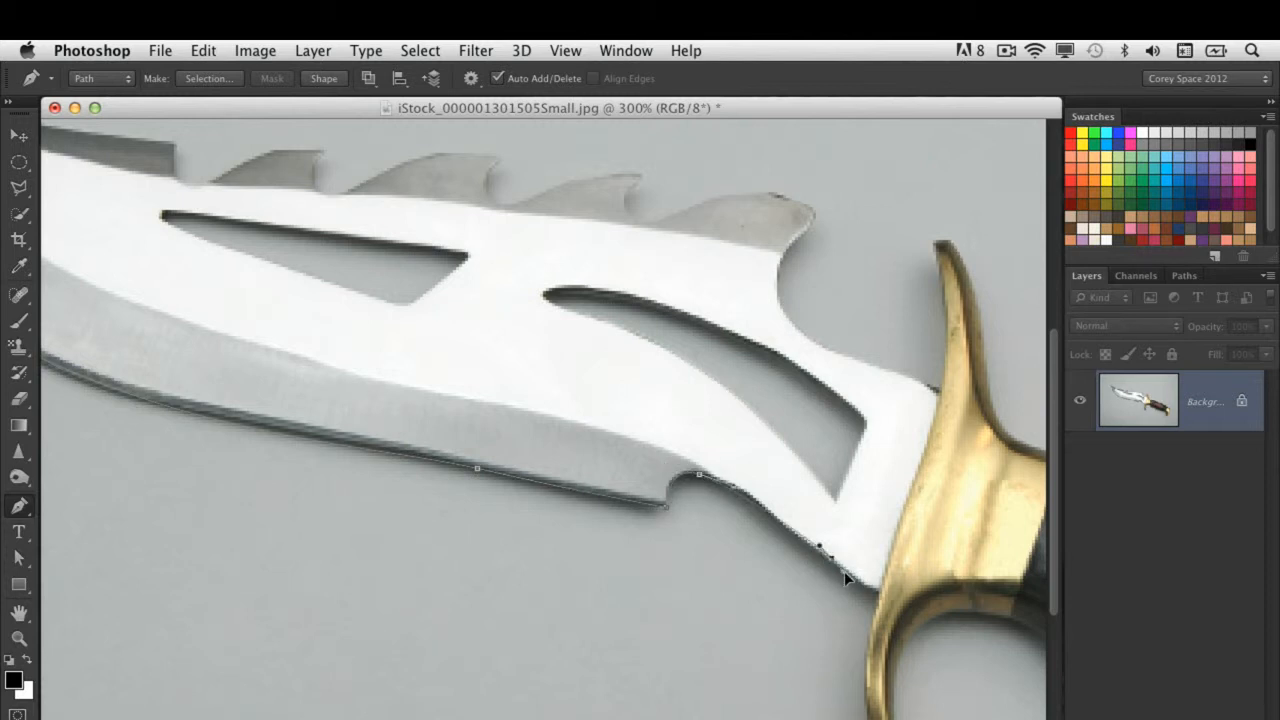
{"action": "left_click", "coordinate": [850, 578]}
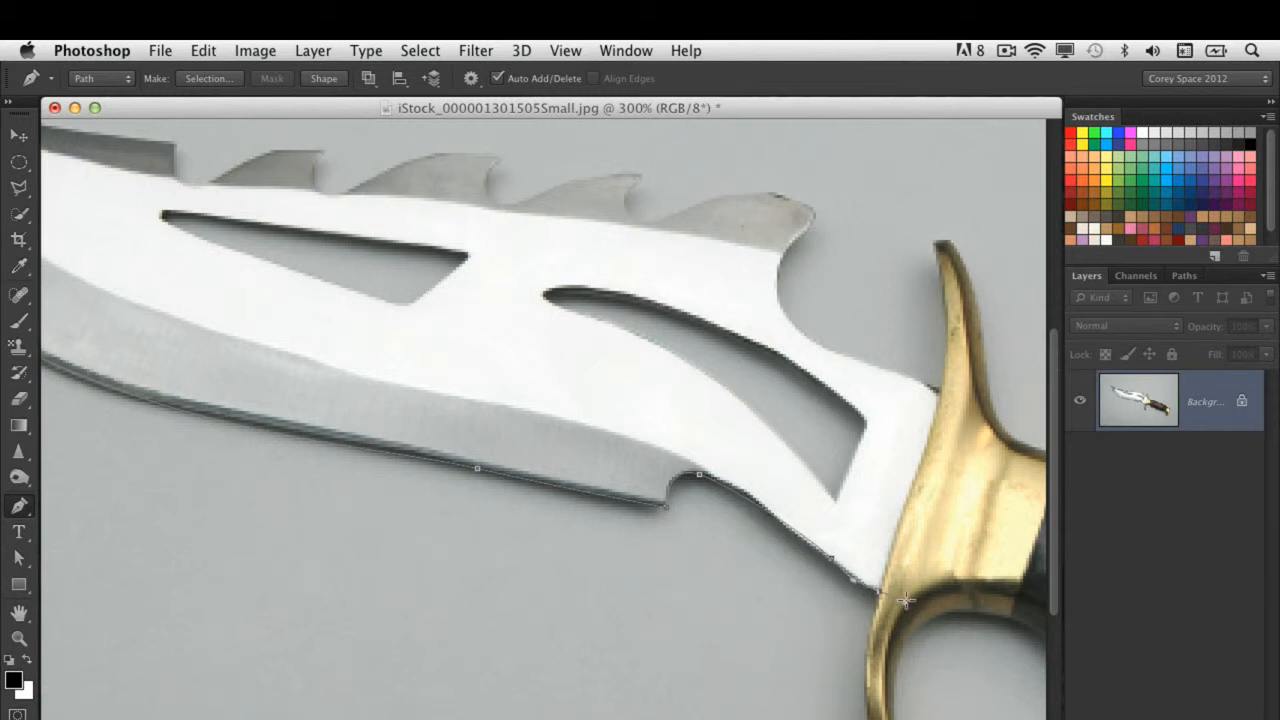
{"action": "mouse_move", "coordinate": [896, 604]}
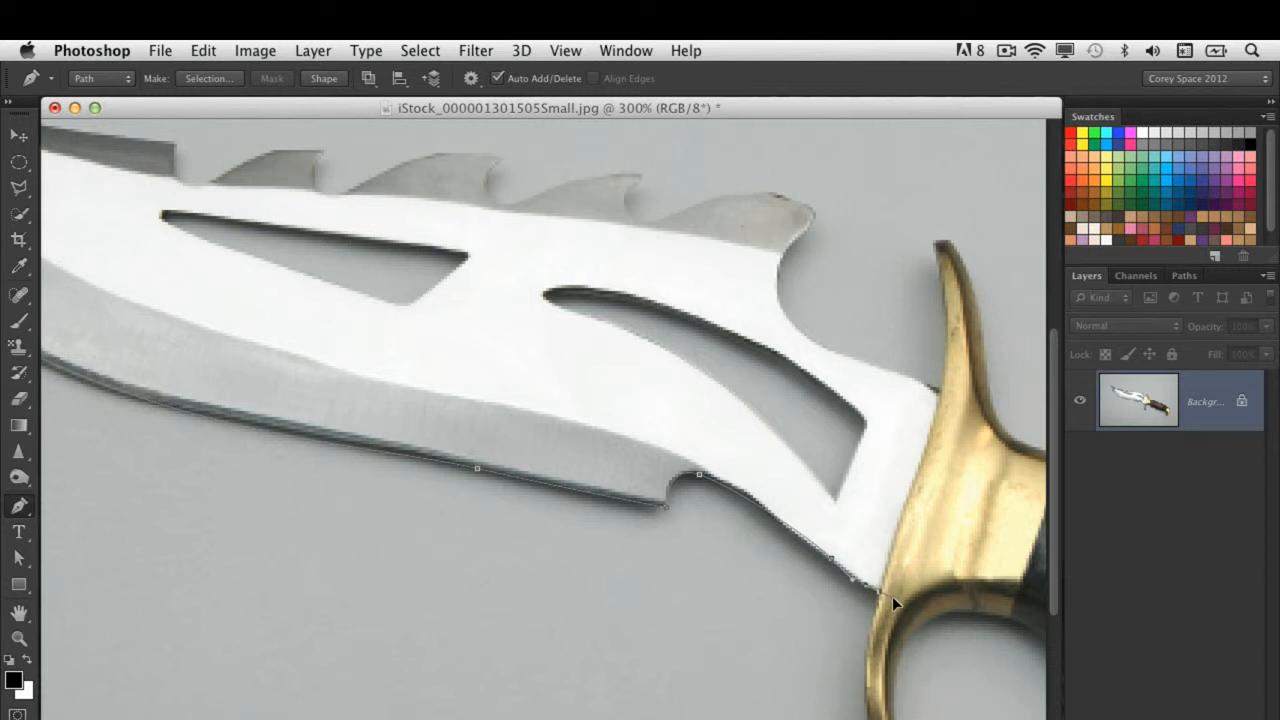
{"action": "mouse_move", "coordinate": [920, 492]}
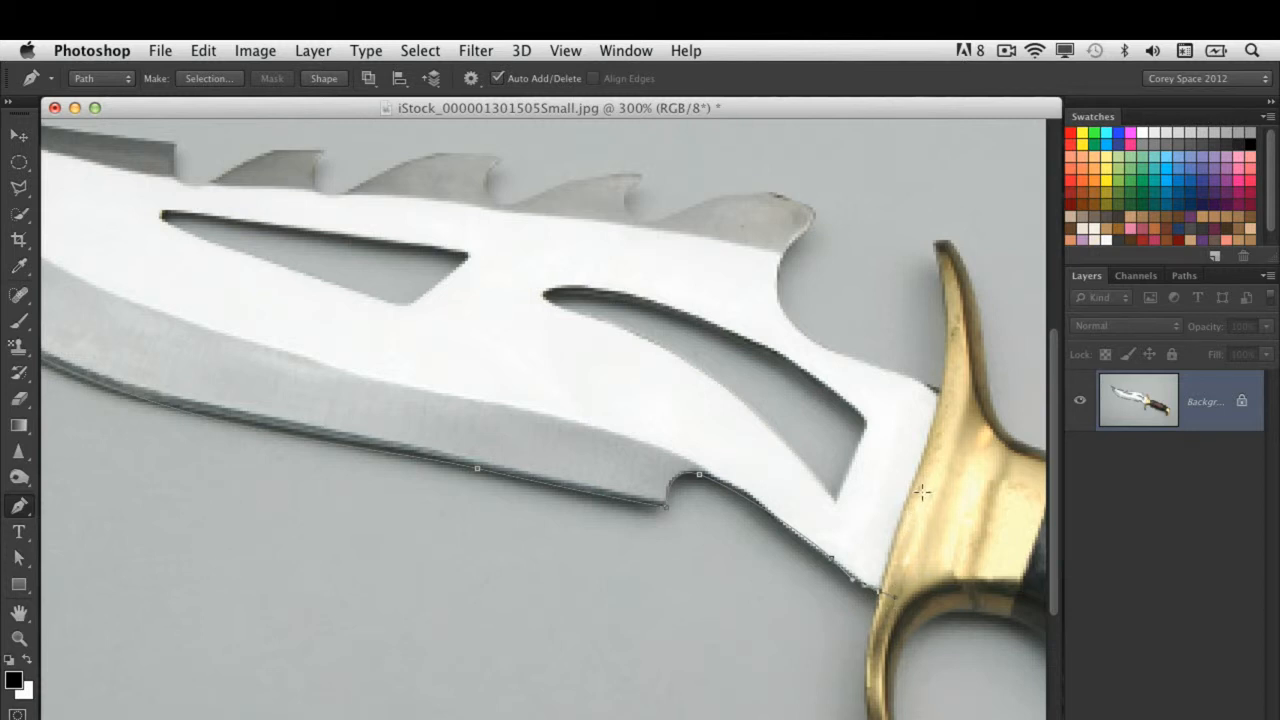
{"action": "mouse_move", "coordinate": [904, 508]}
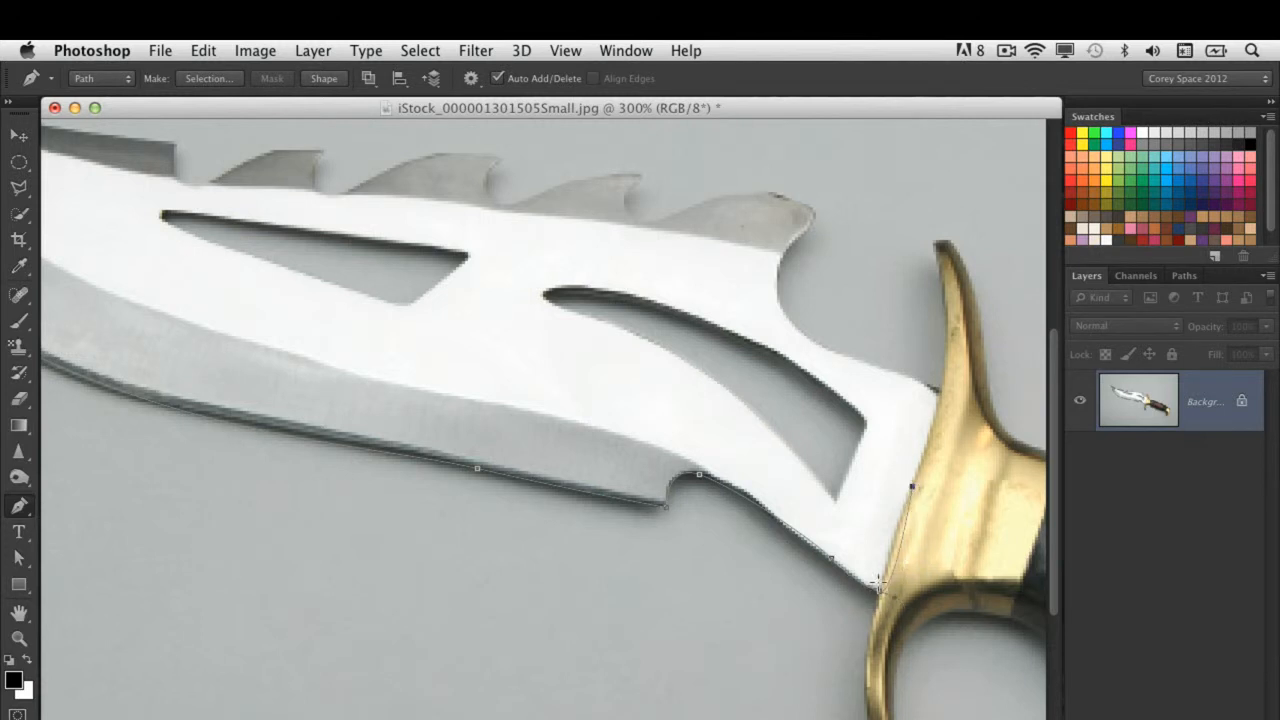
{"action": "mouse_move", "coordinate": [890, 596]}
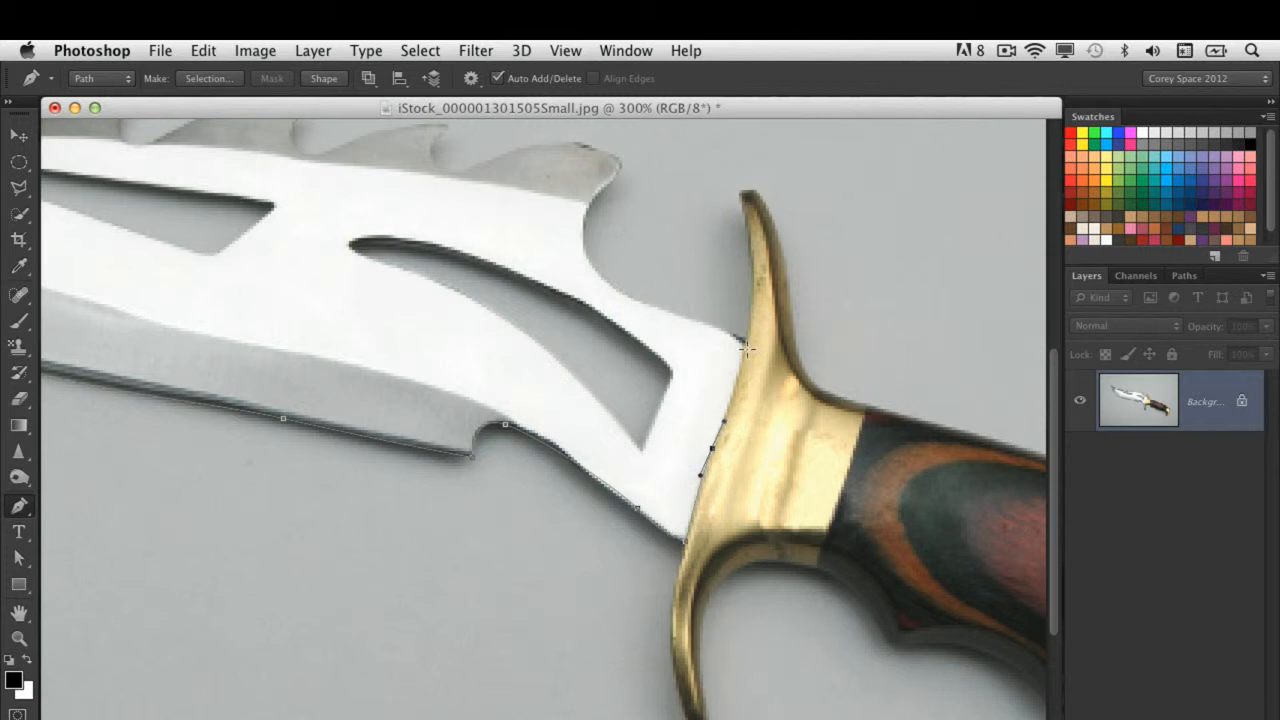
{"action": "mouse_move", "coordinate": [742, 344]}
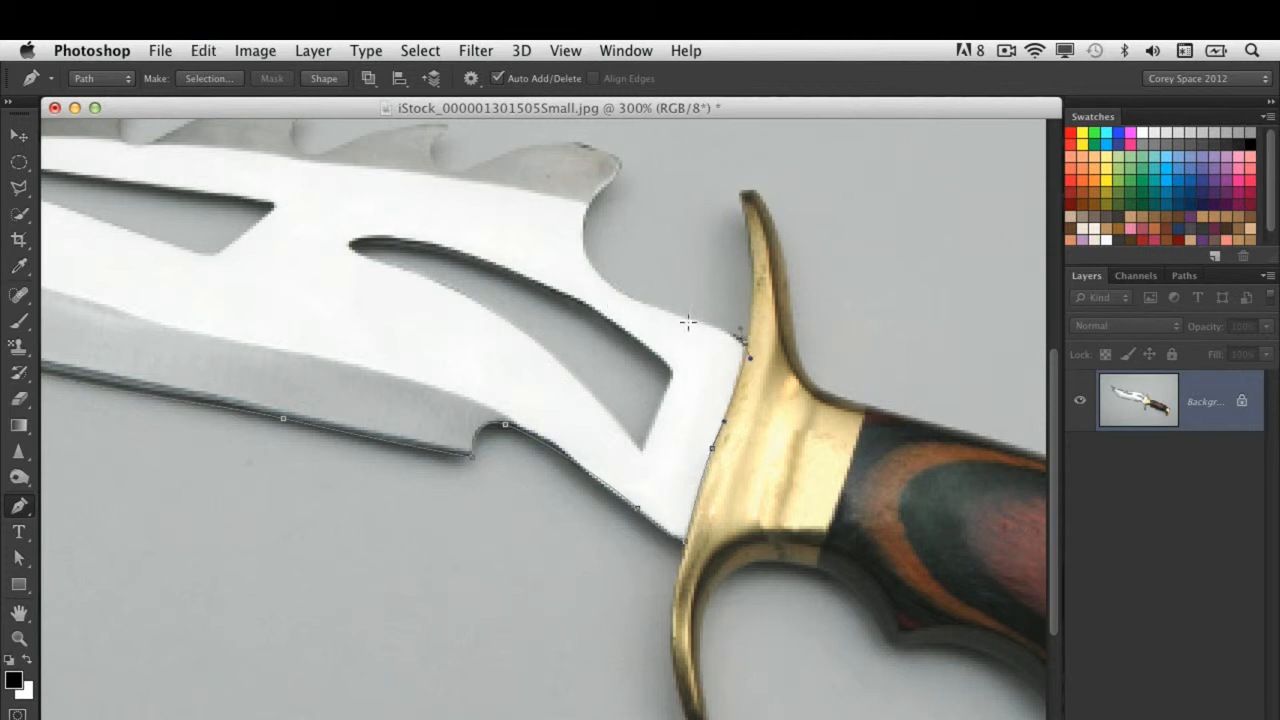
Add an anchor point along the blade's upper edge past the guard
{"action": "left_click", "coordinate": [610, 296]}
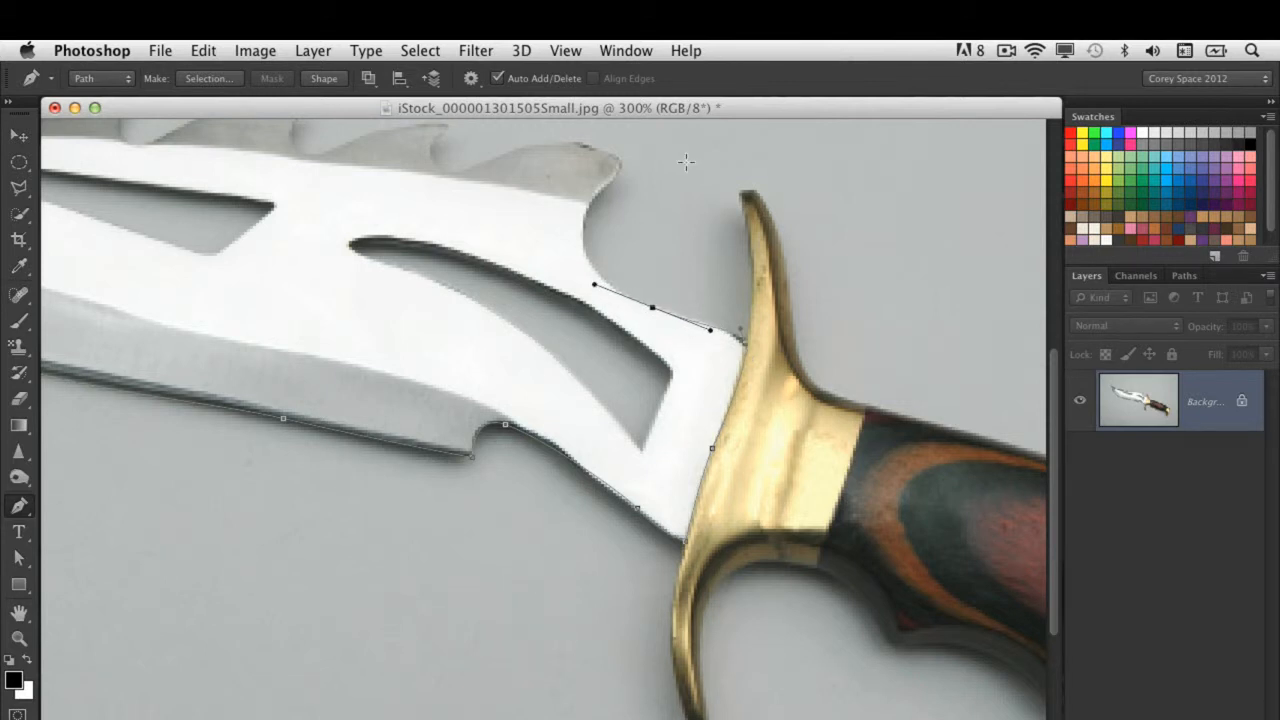
{"action": "mouse_move", "coordinate": [800, 320]}
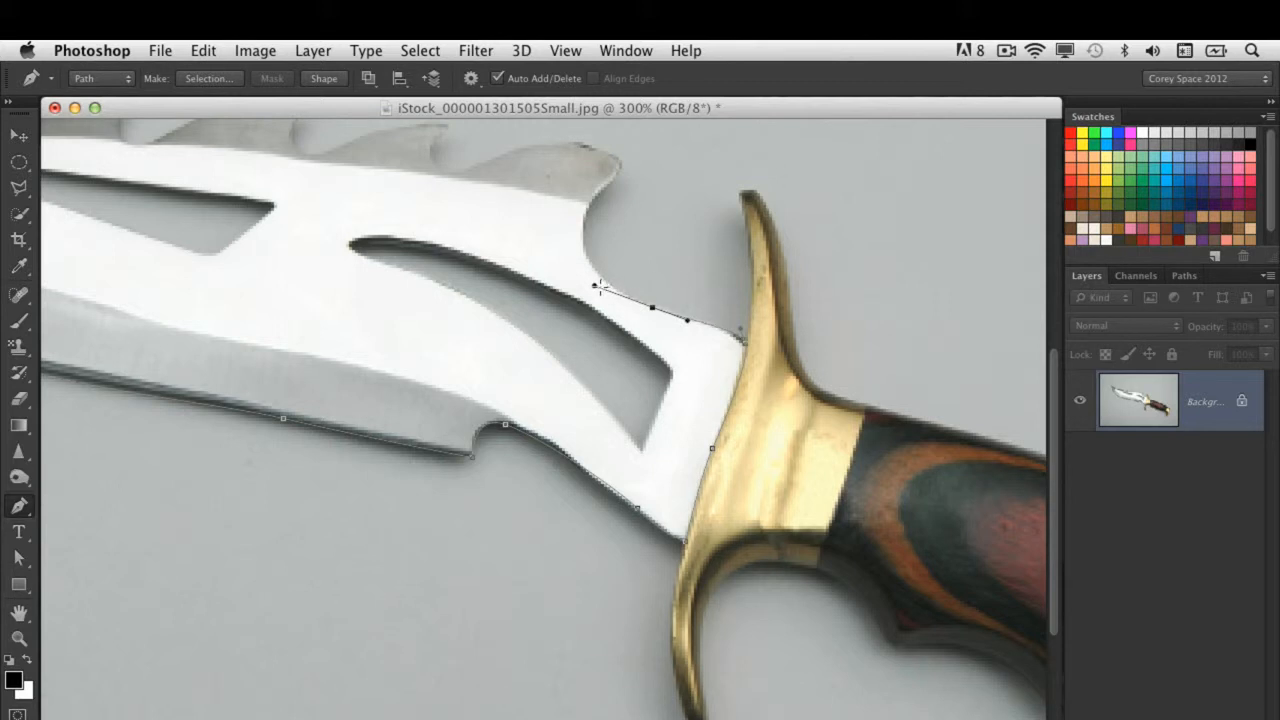
{"action": "mouse_move", "coordinate": [644, 308]}
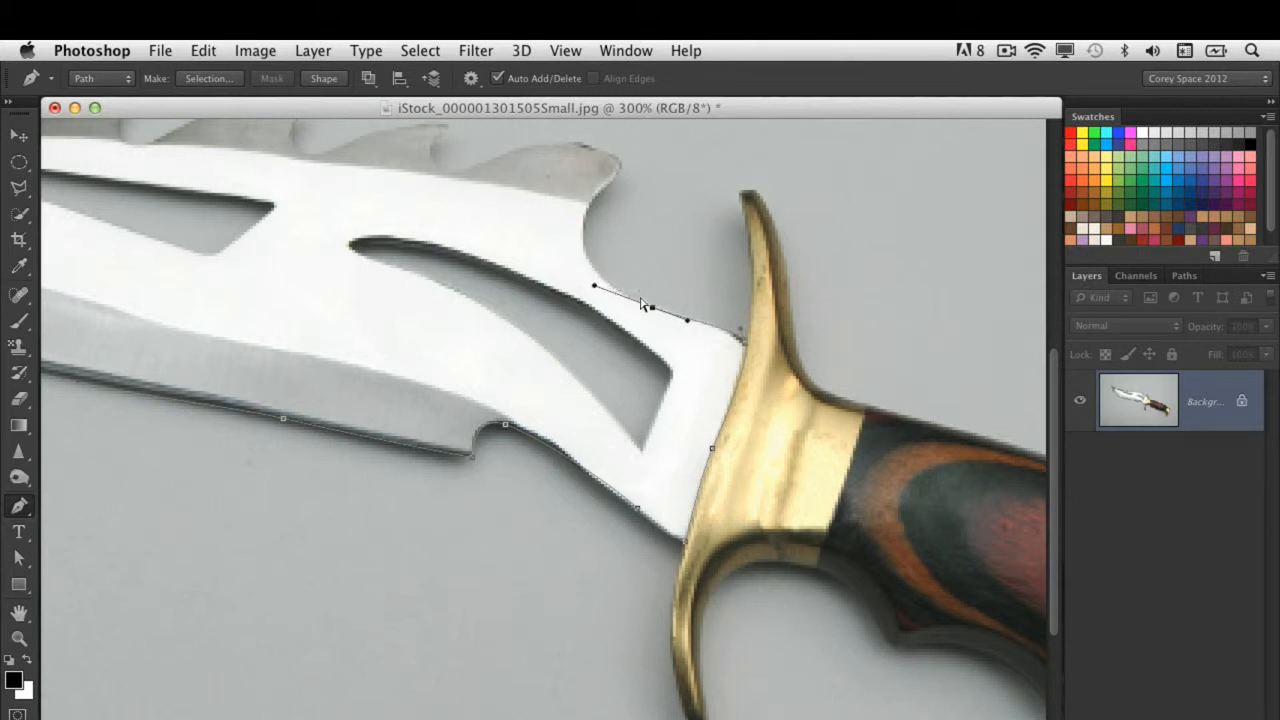
Bend the upper-edge path into a curve and smooth a lower-edge anchor with the Convert Point Tool
{"action": "left_click_drag", "start_coordinate": [592, 288], "coordinate": [590, 276]}
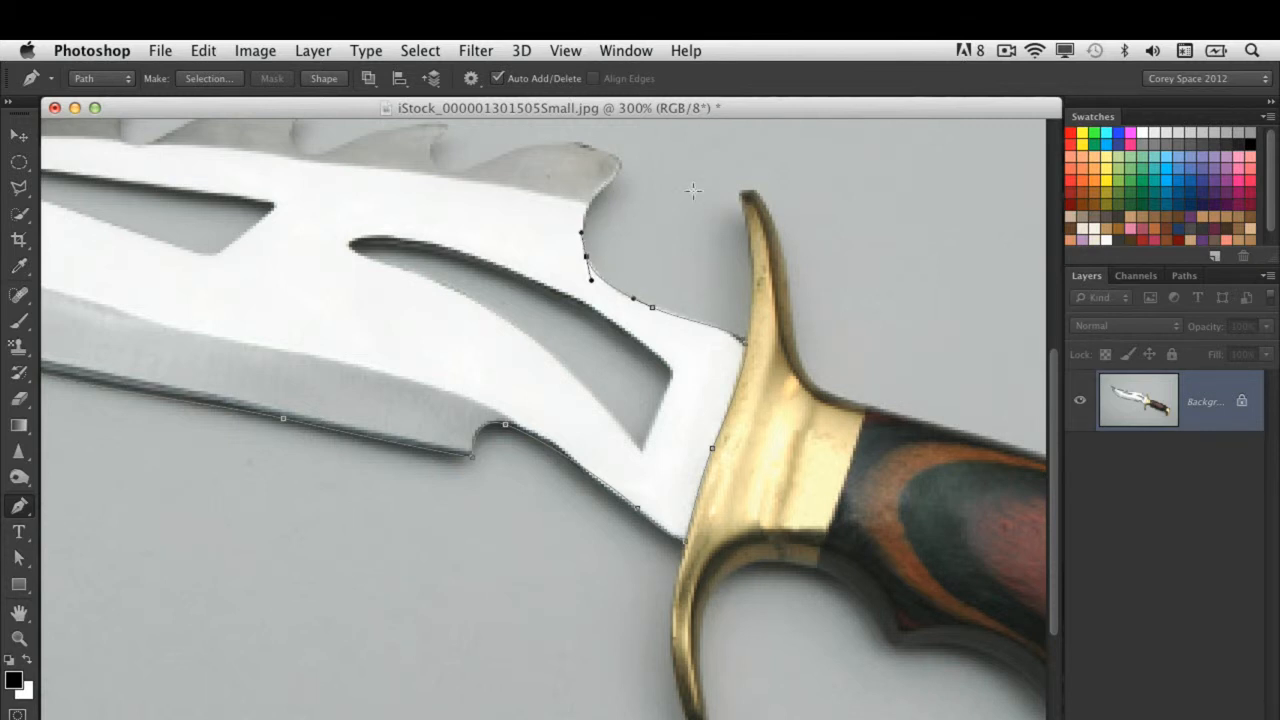
{"action": "mouse_move", "coordinate": [582, 372]}
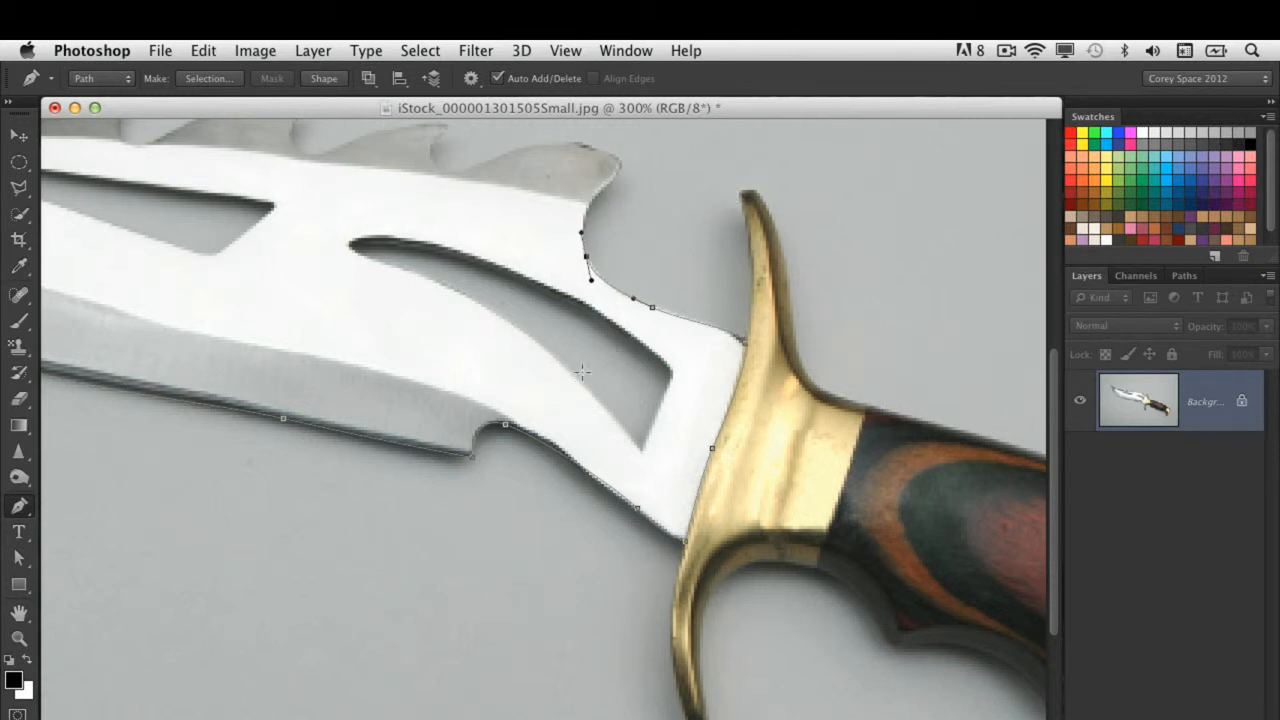
{"action": "left_click", "coordinate": [504, 430]}
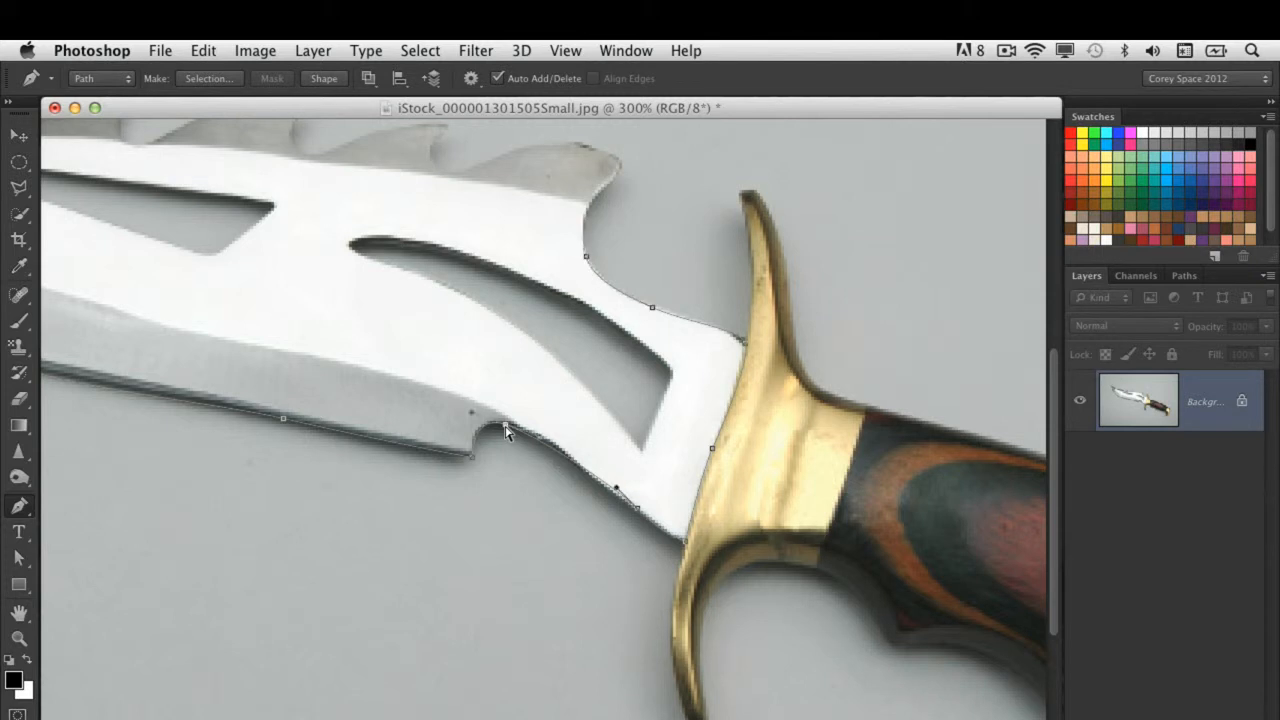
{"action": "left_click", "coordinate": [550, 436]}
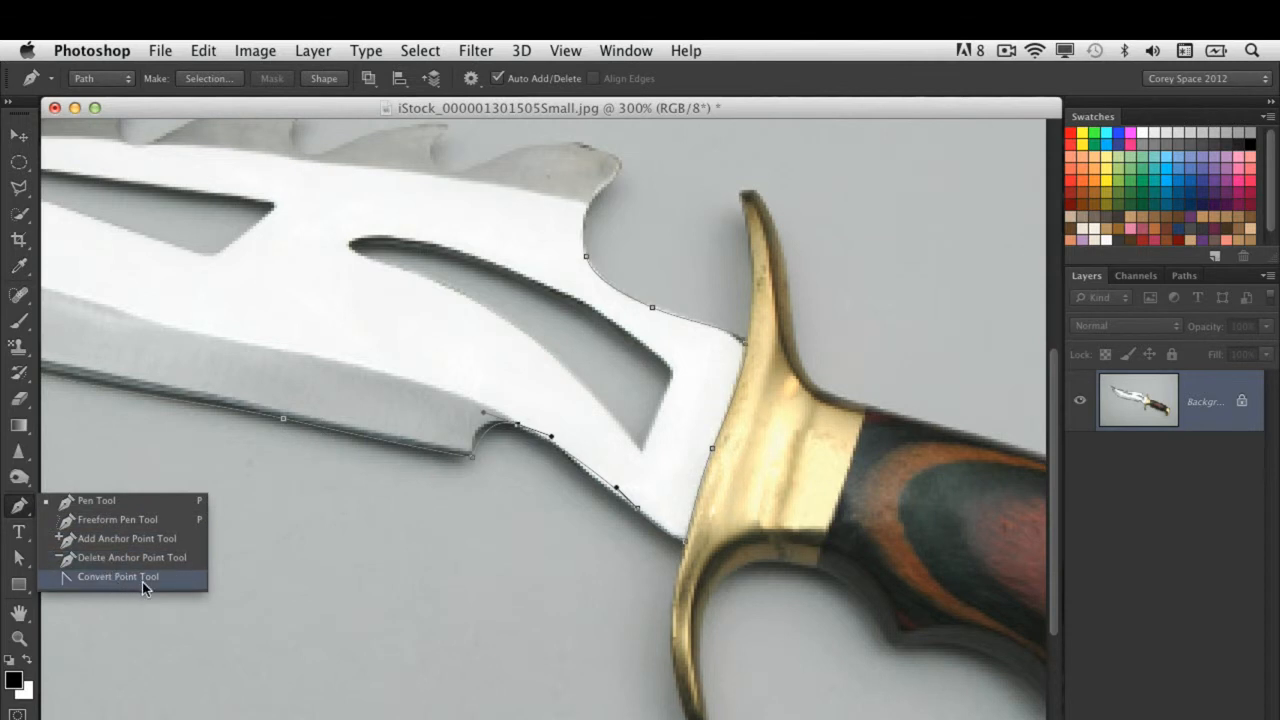
{"action": "left_click", "coordinate": [116, 576]}
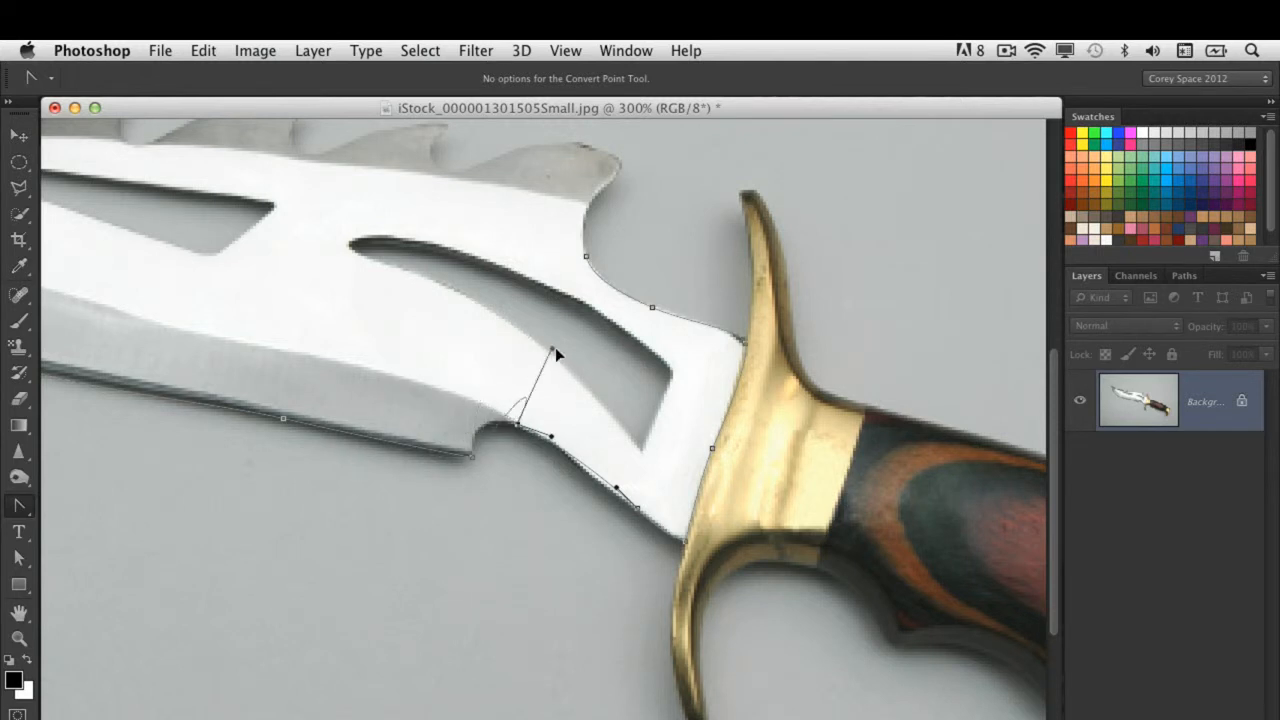
{"action": "left_click", "coordinate": [518, 424]}
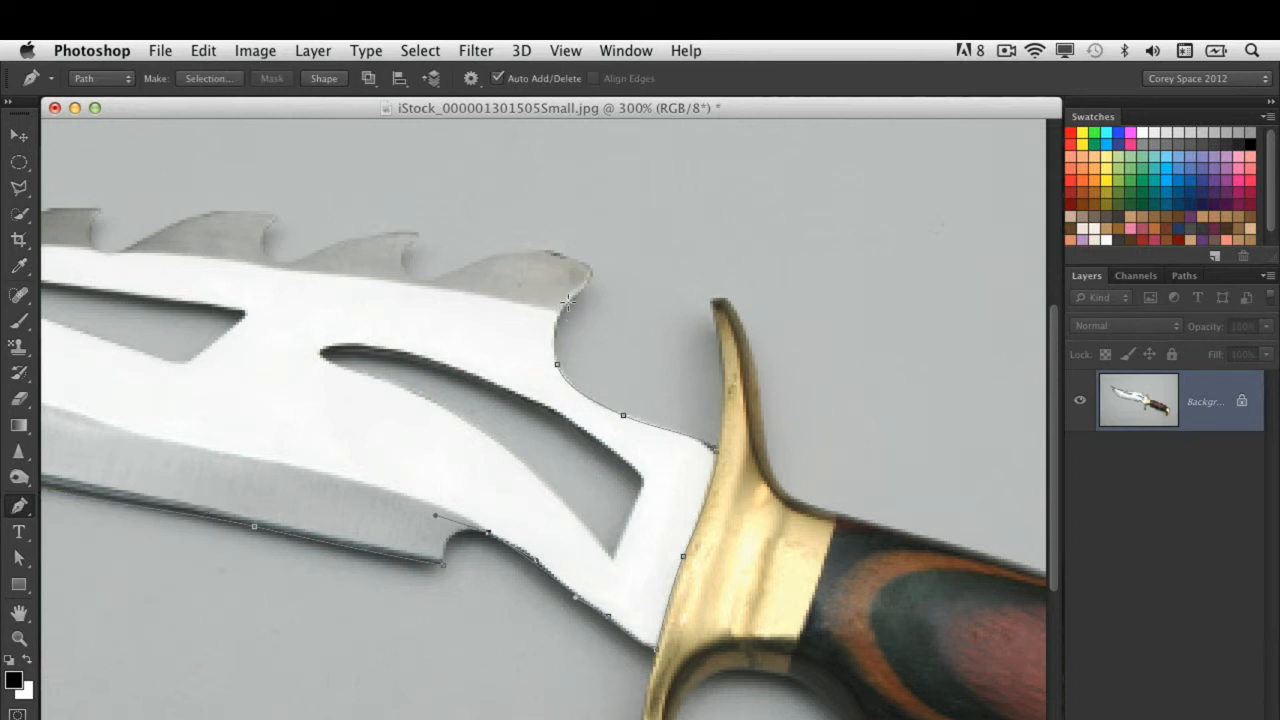
Continue the outline with anchor points around the serrated spine teeth
{"action": "left_click", "coordinate": [570, 292]}
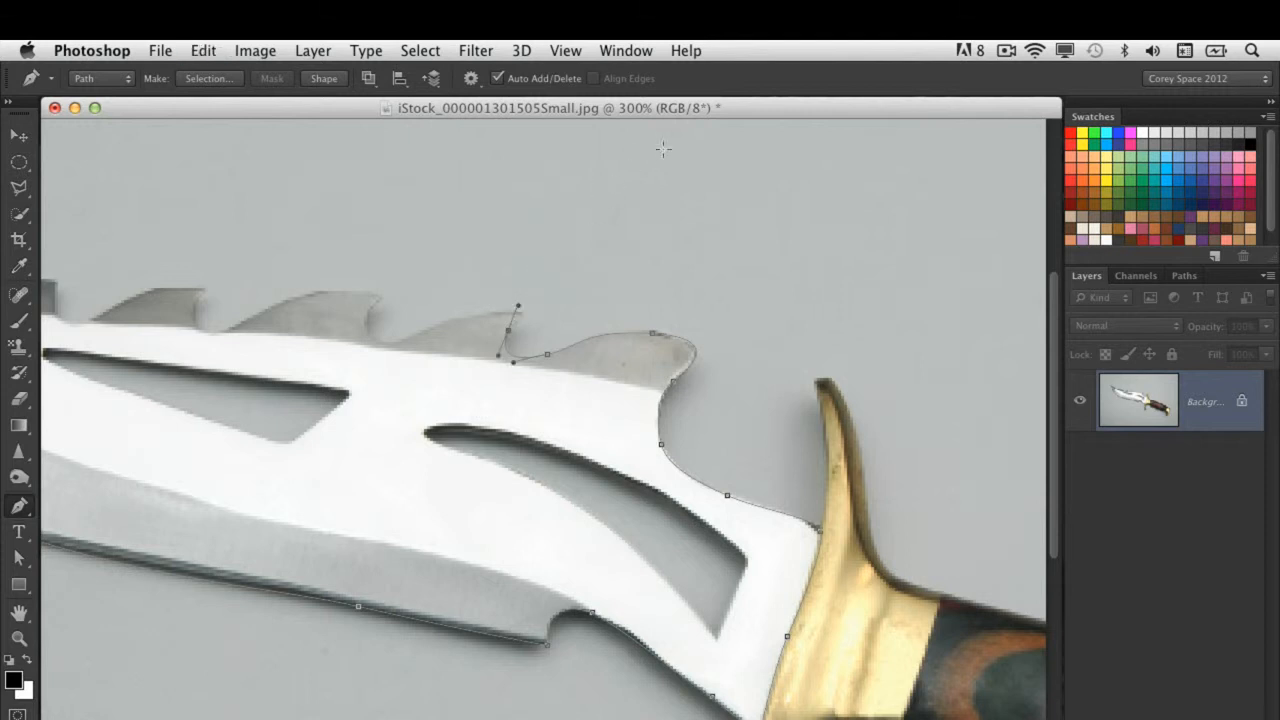
{"action": "left_click", "coordinate": [1184, 276]}
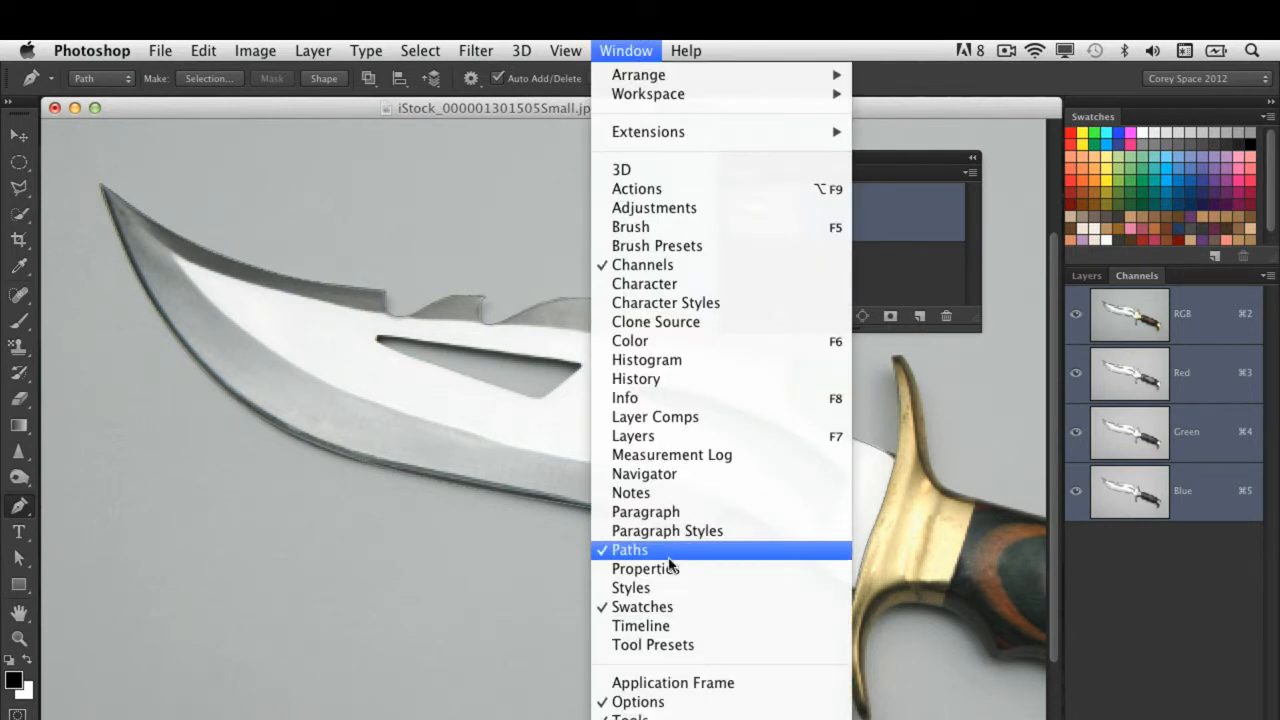
Show the Paths panel with the blade outline stored as Path 1
{"action": "left_click", "coordinate": [628, 550]}
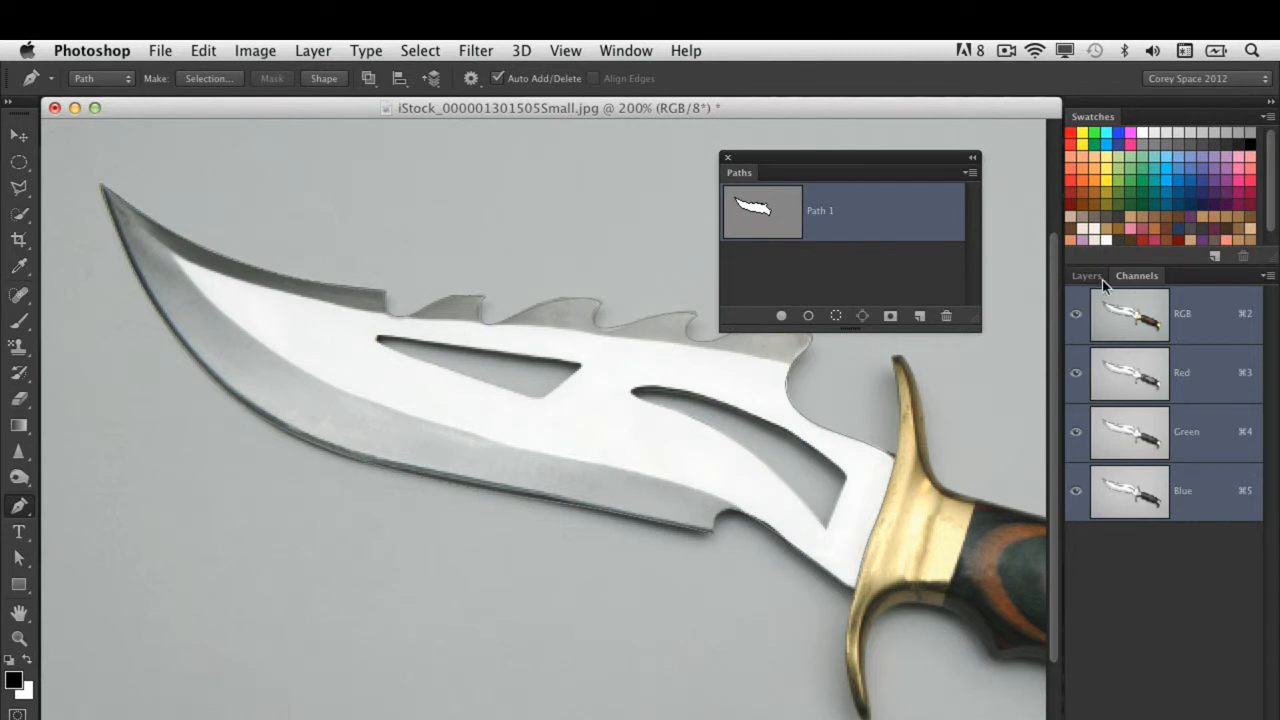
{"action": "mouse_move", "coordinate": [1132, 288]}
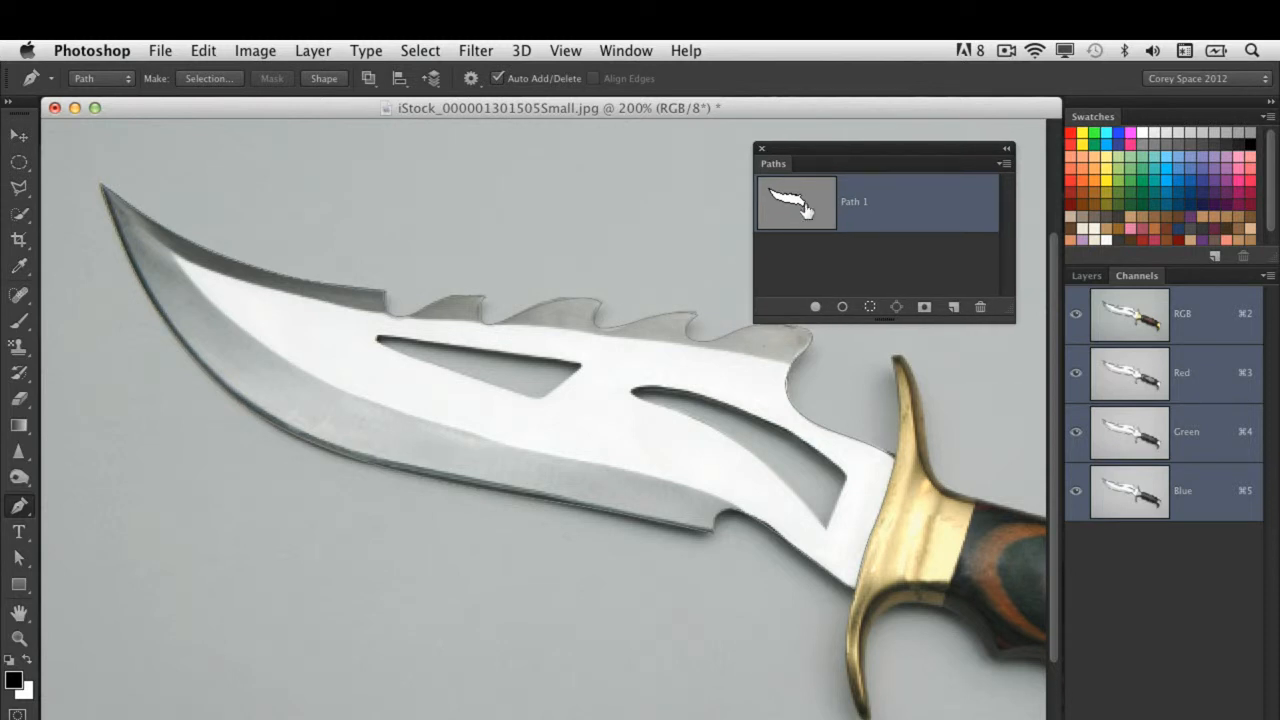
{"action": "mouse_move", "coordinate": [828, 206]}
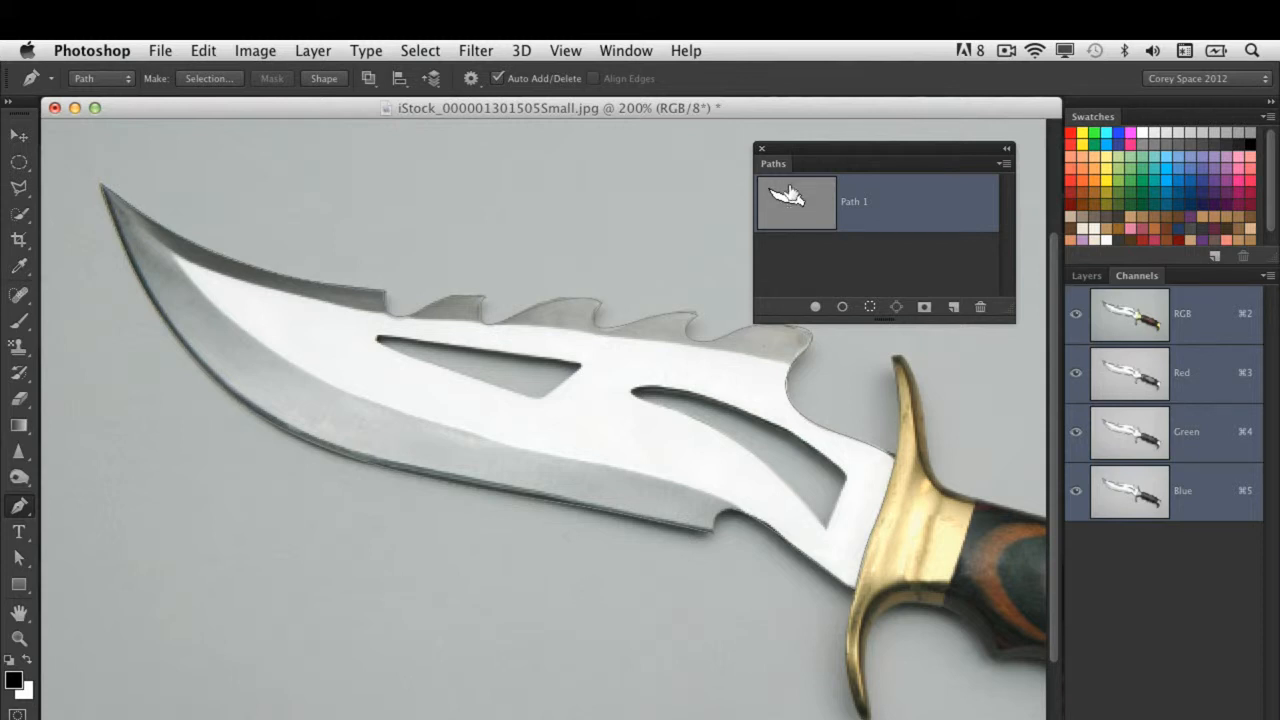
{"action": "mouse_move", "coordinate": [818, 206]}
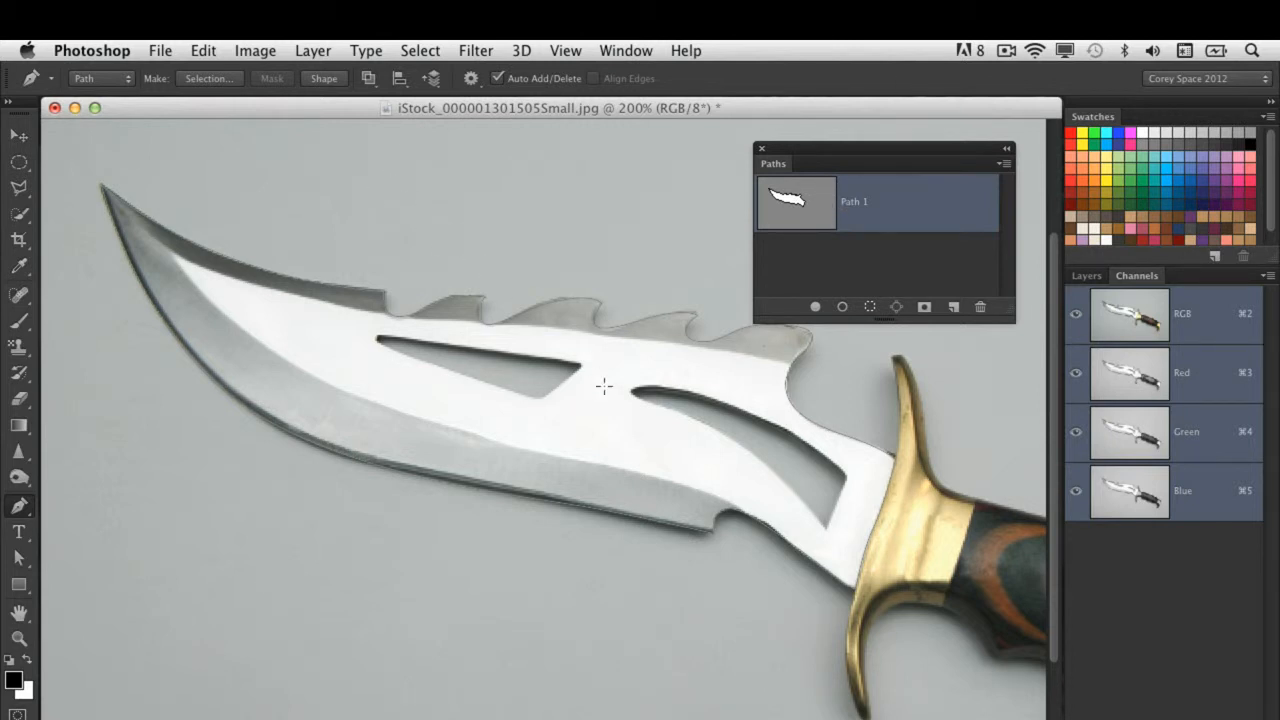
{"action": "mouse_move", "coordinate": [784, 438]}
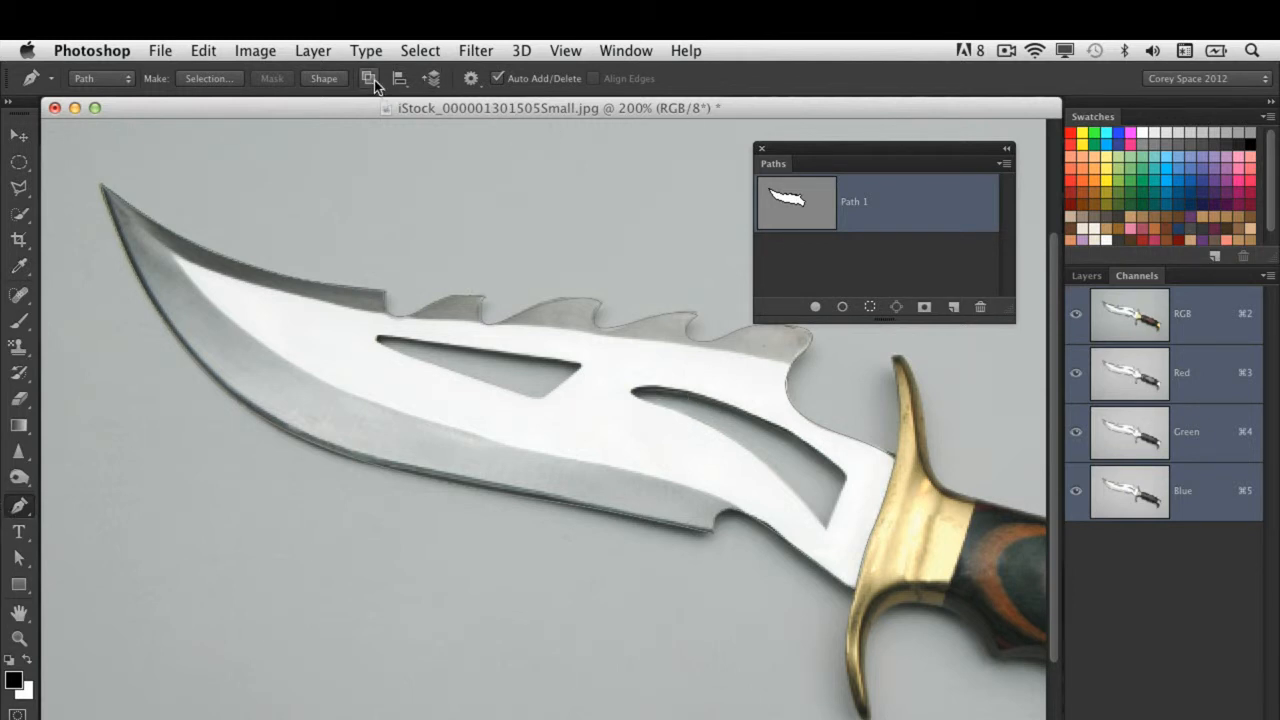
Set the path operation to Subtract Front Shape so the hole cuts out of Path 1
{"action": "left_click", "coordinate": [368, 78]}
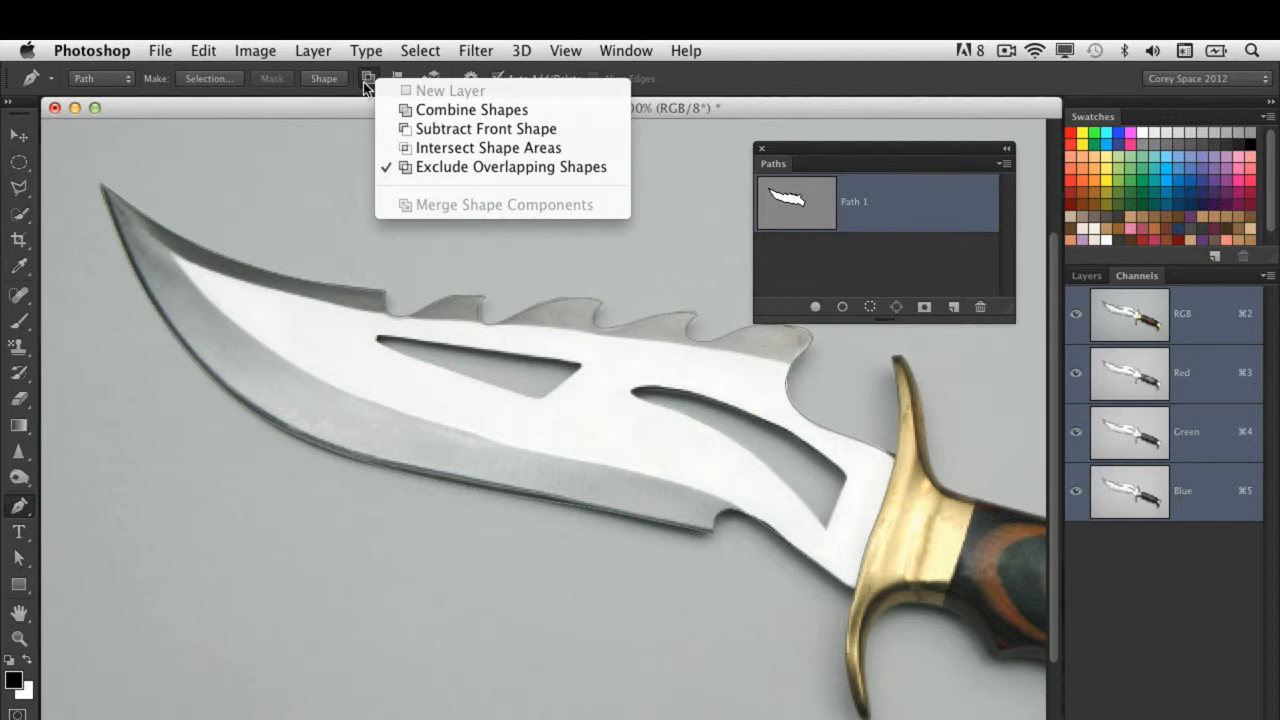
{"action": "left_click", "coordinate": [368, 78]}
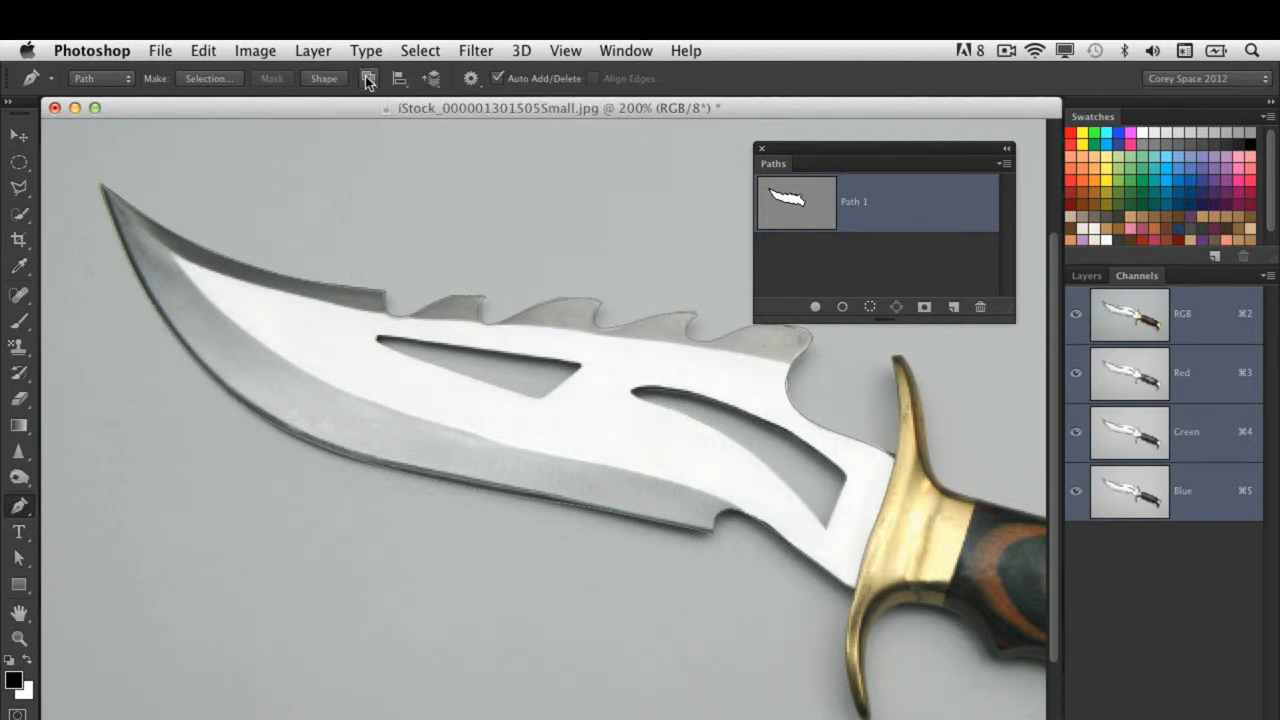
{"action": "left_click", "coordinate": [368, 78]}
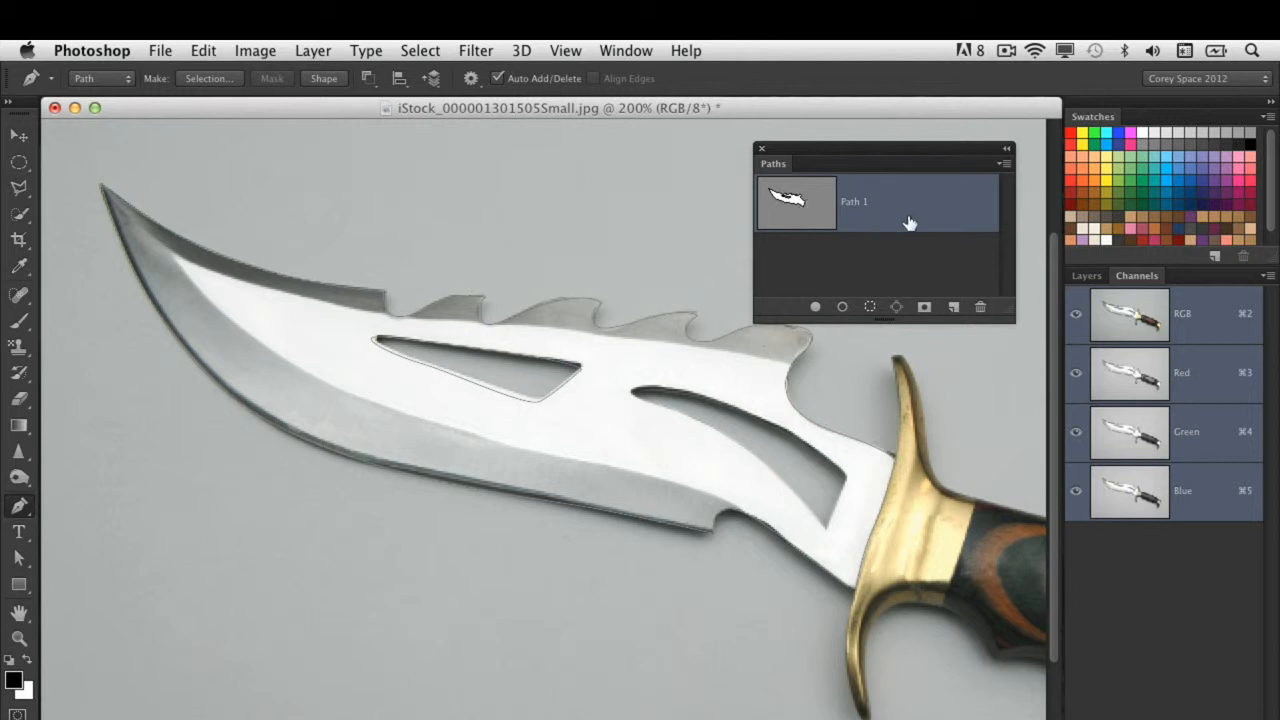
{"action": "mouse_move", "coordinate": [820, 202]}
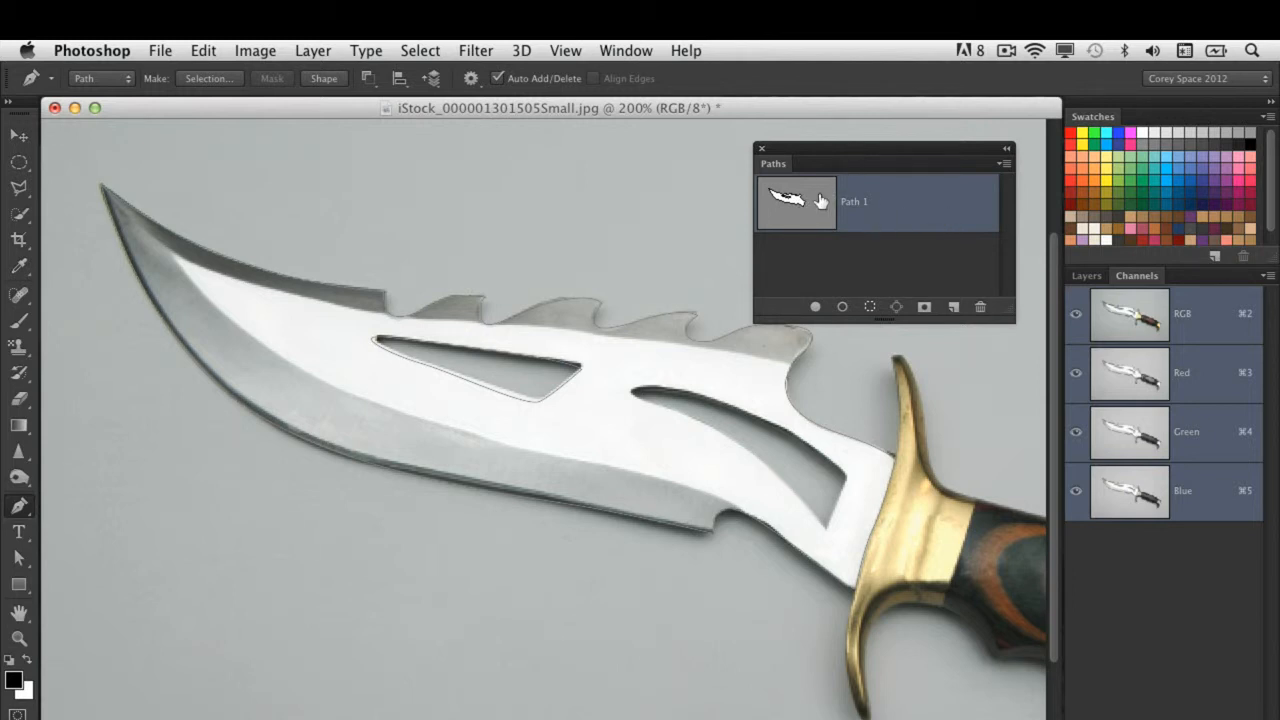
{"action": "mouse_move", "coordinate": [804, 184]}
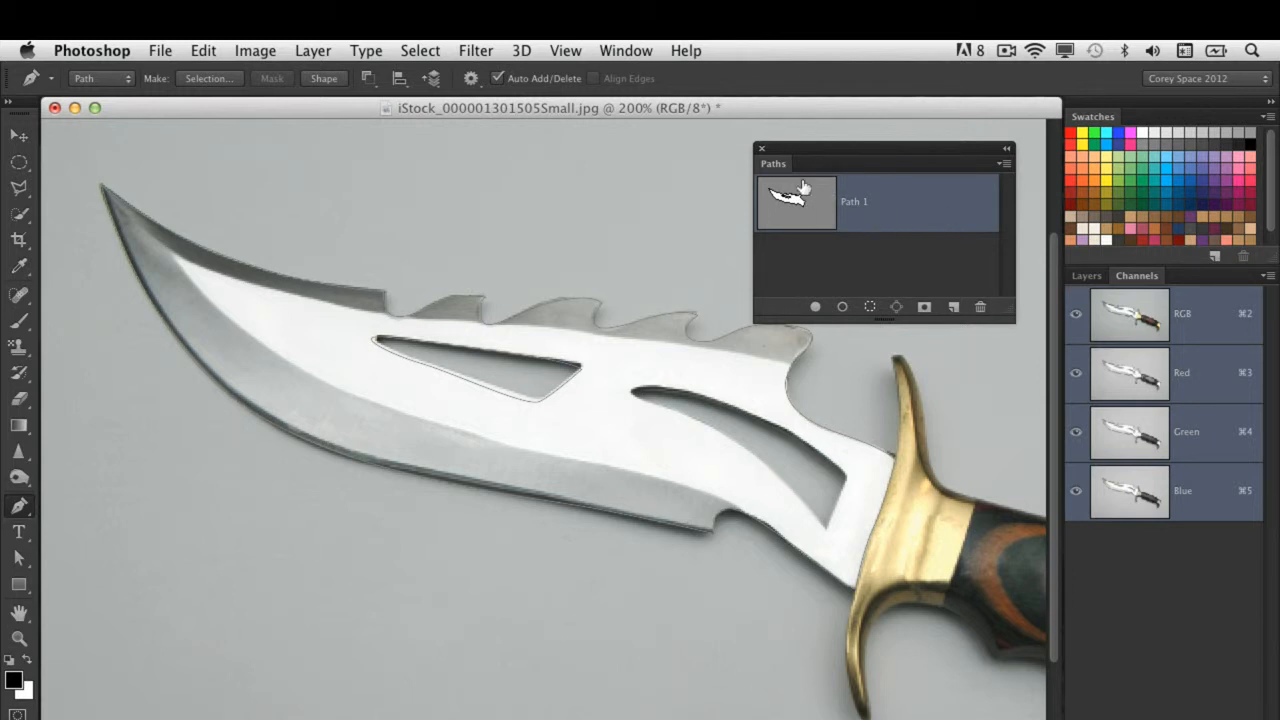
{"action": "mouse_move", "coordinate": [788, 204]}
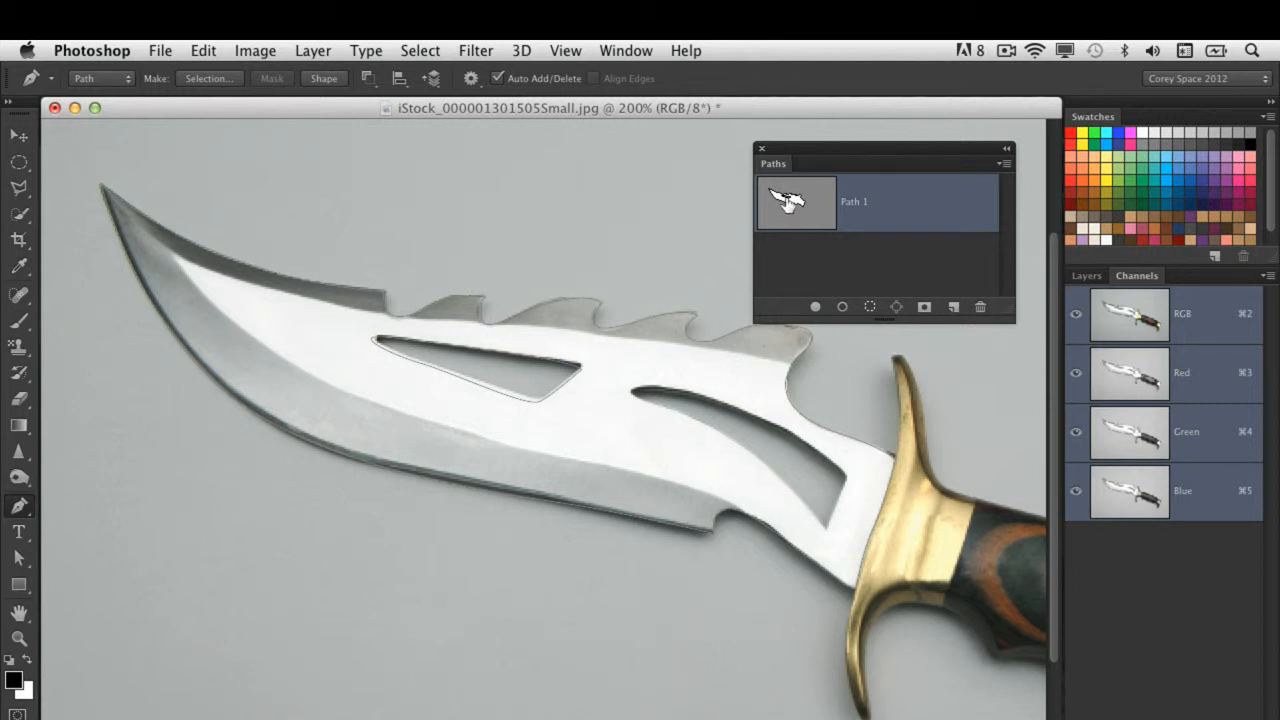
{"action": "mouse_move", "coordinate": [890, 82]}
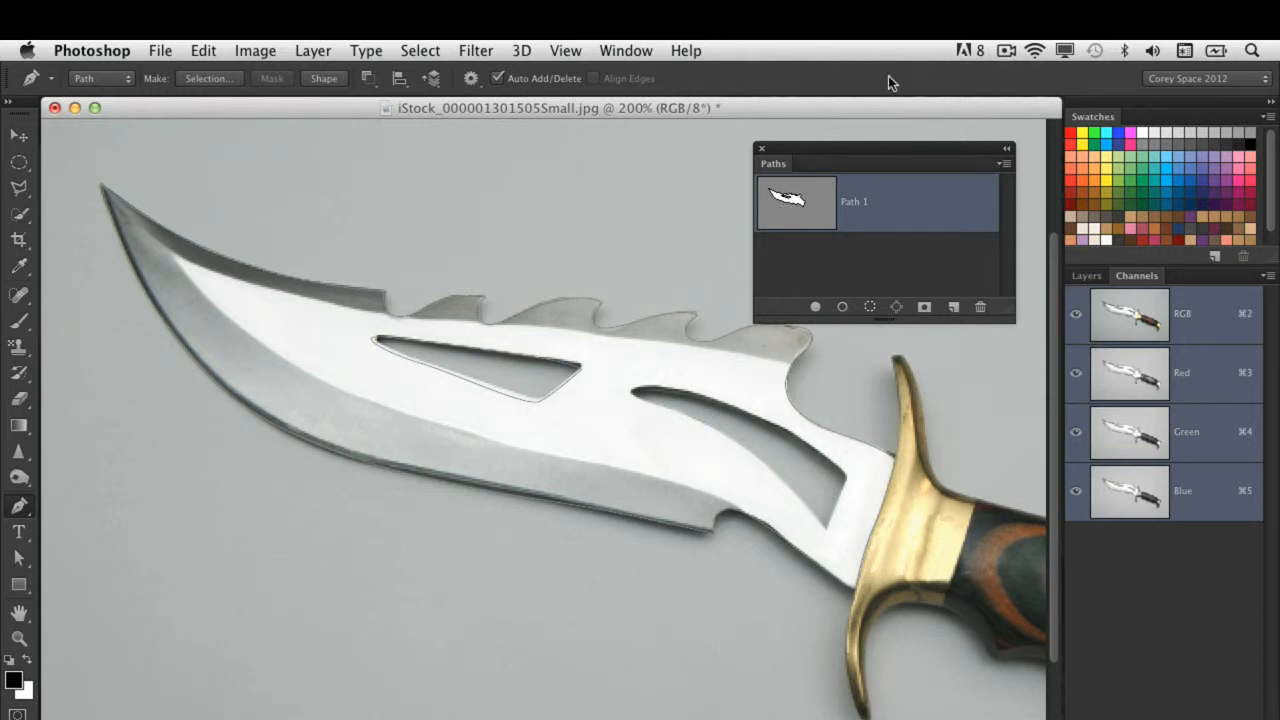
{"action": "mouse_move", "coordinate": [580, 312]}
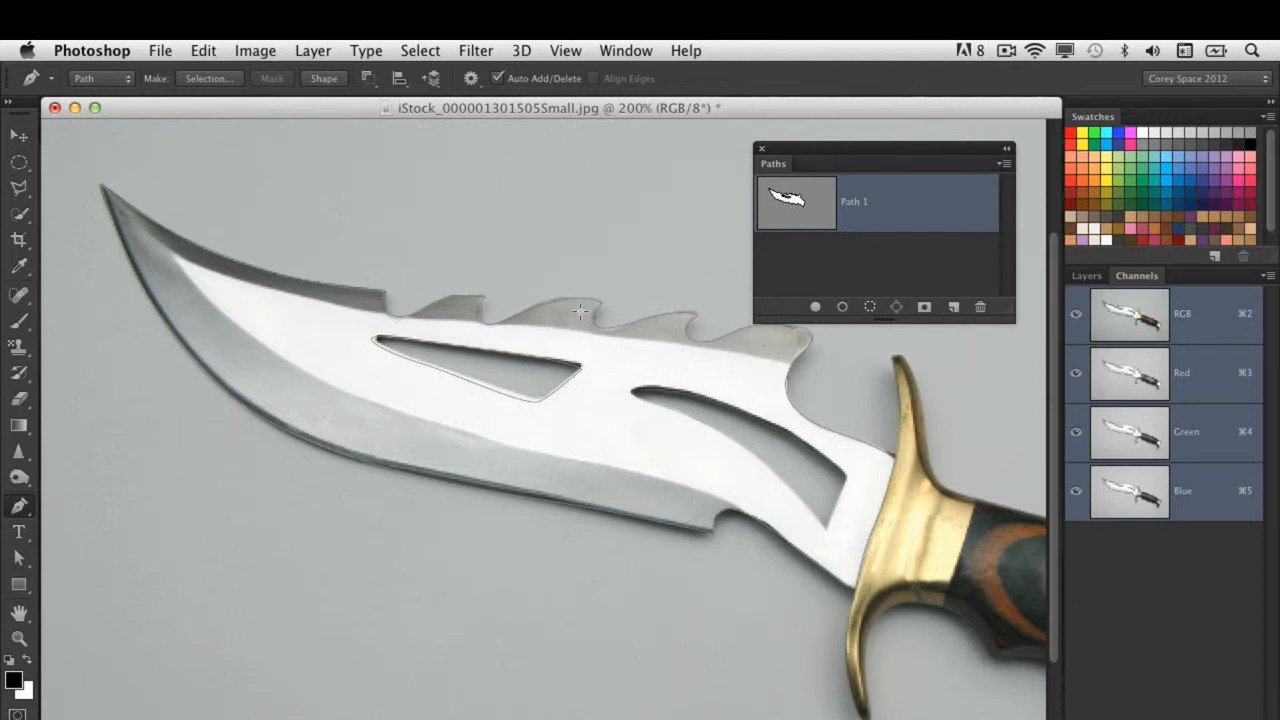
Select the inner hole outline's points with the Direct Selection Tool and move the Paths panel aside
{"action": "left_click", "coordinate": [18, 556]}
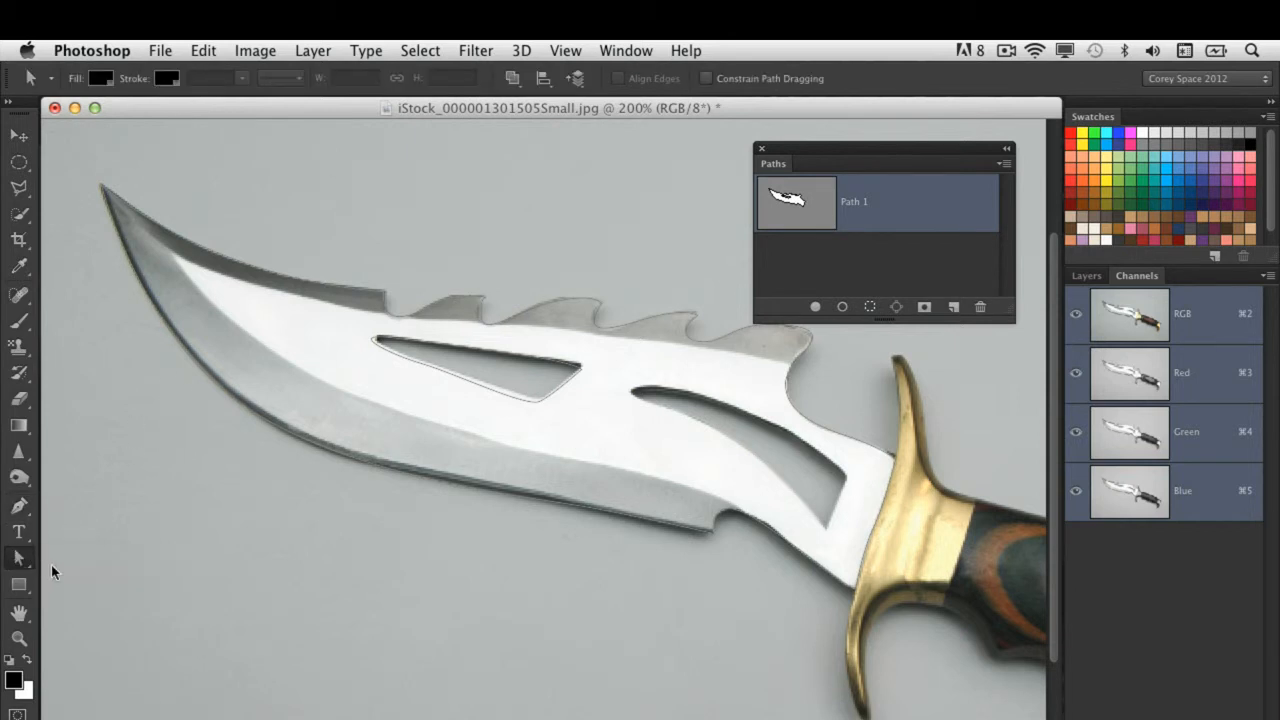
{"action": "left_click", "coordinate": [538, 402]}
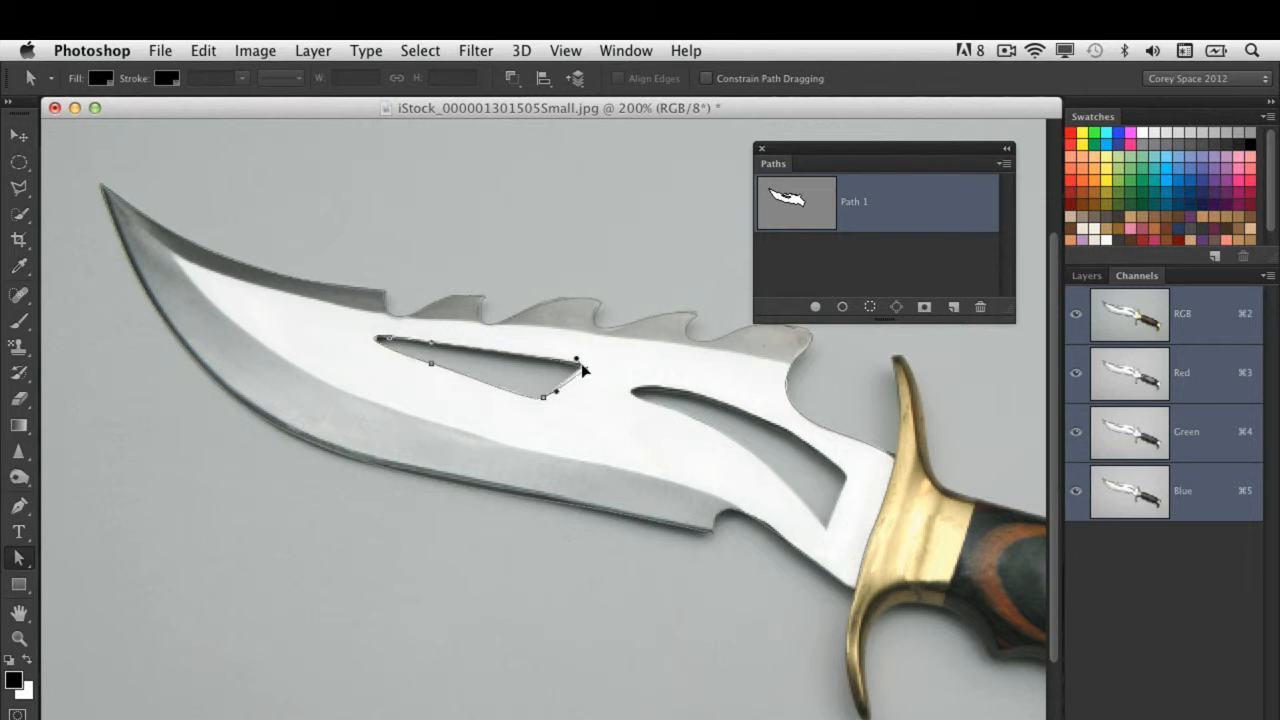
{"action": "left_click_drag", "start_coordinate": [576, 360], "coordinate": [560, 354]}
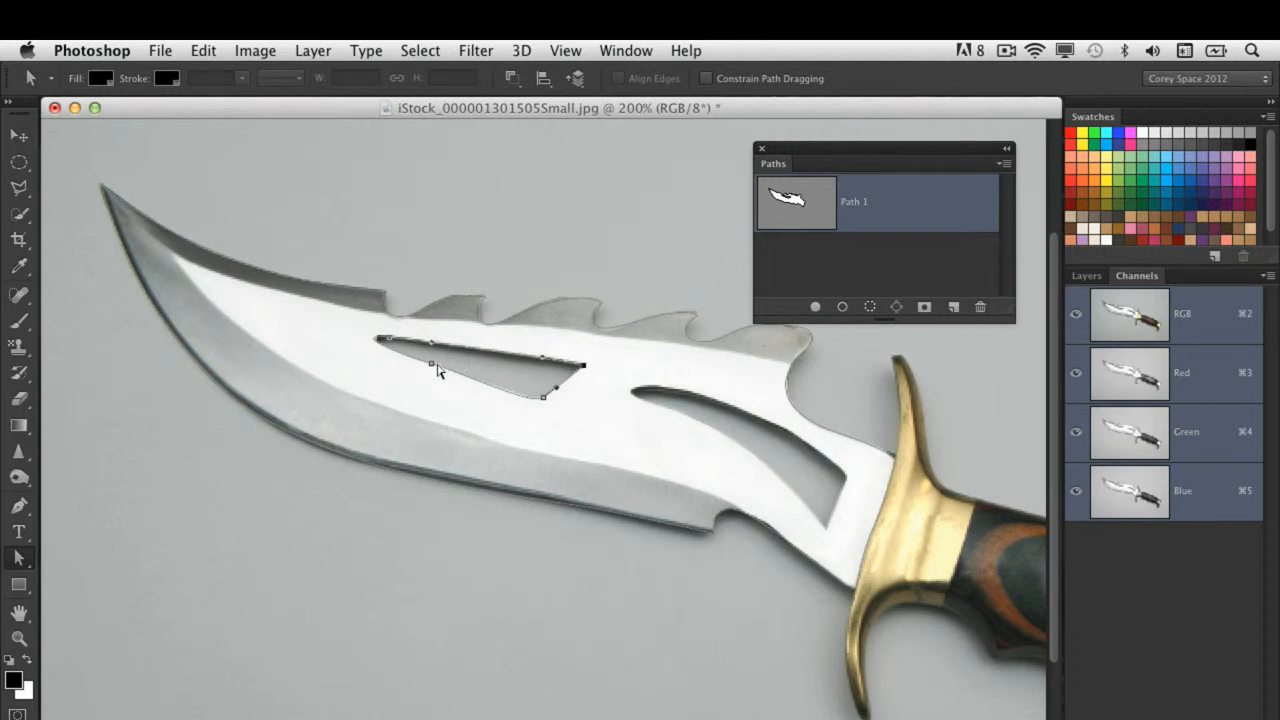
{"action": "mouse_move", "coordinate": [710, 228]}
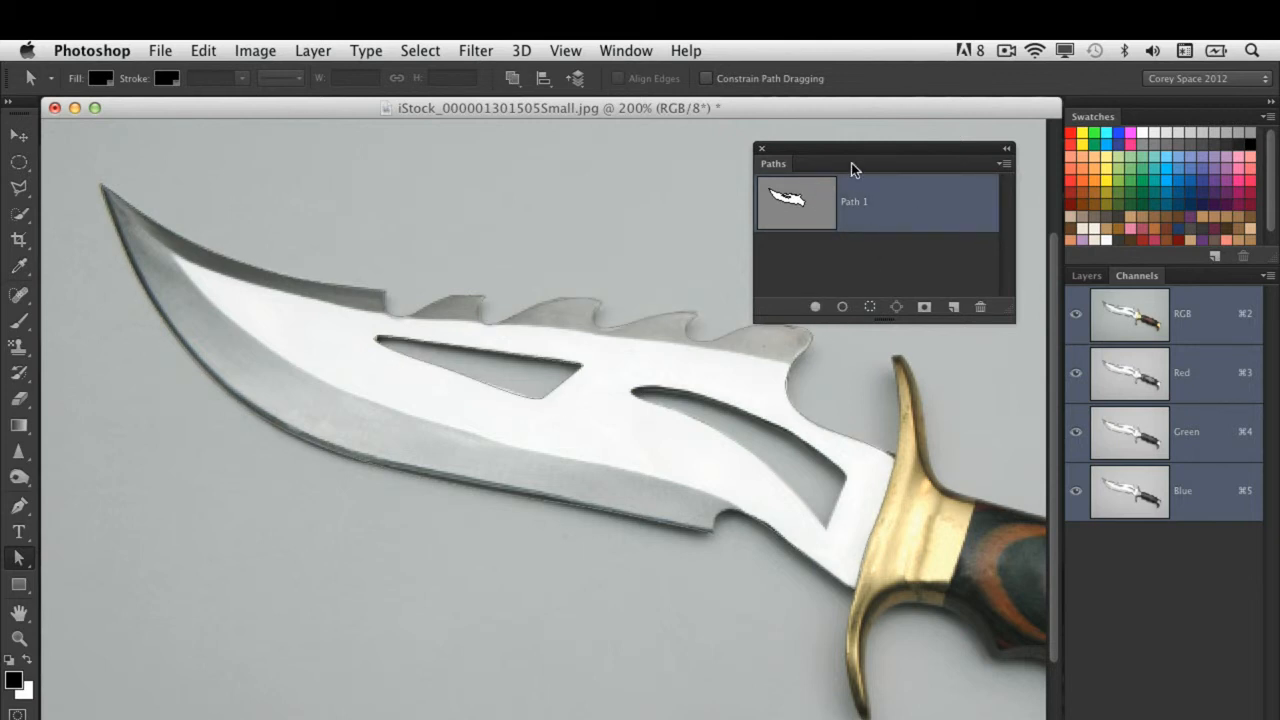
{"action": "left_click_drag", "start_coordinate": [850, 164], "coordinate": [850, 150]}
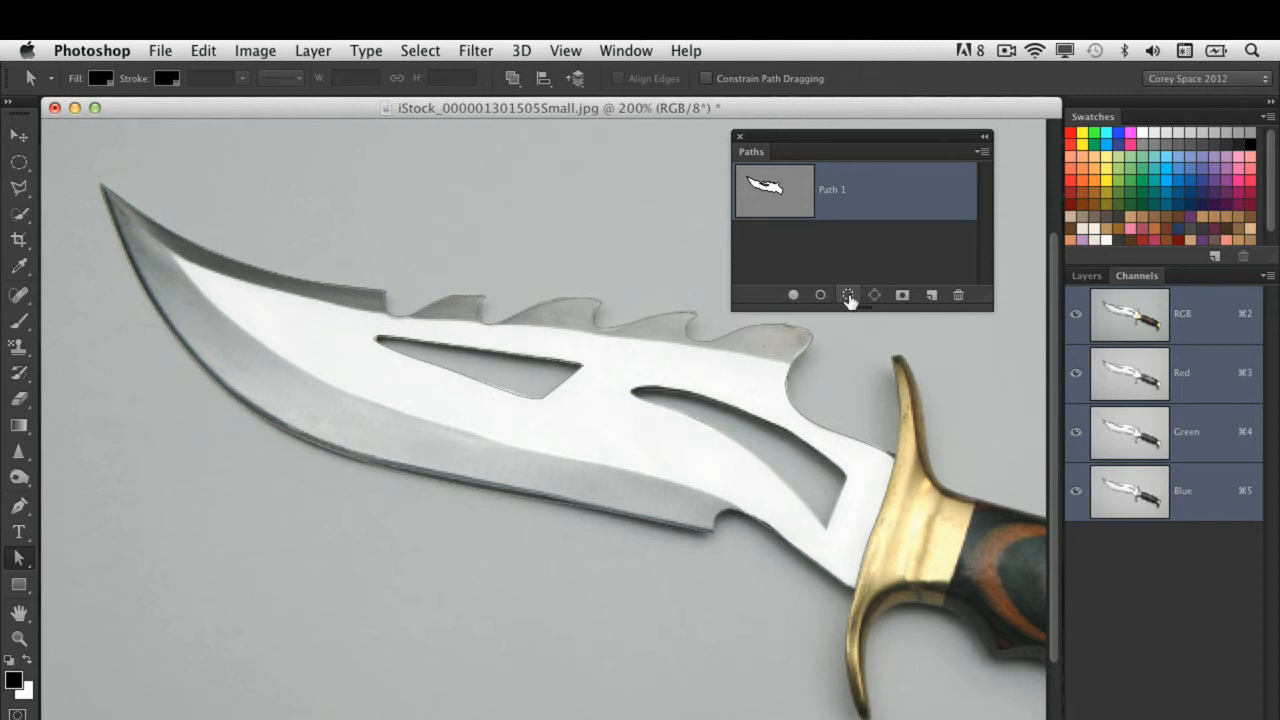
Load Path 1 as a selection, copy the blade to Layer 1 and hide the Background photo
{"action": "left_click", "coordinate": [848, 294]}
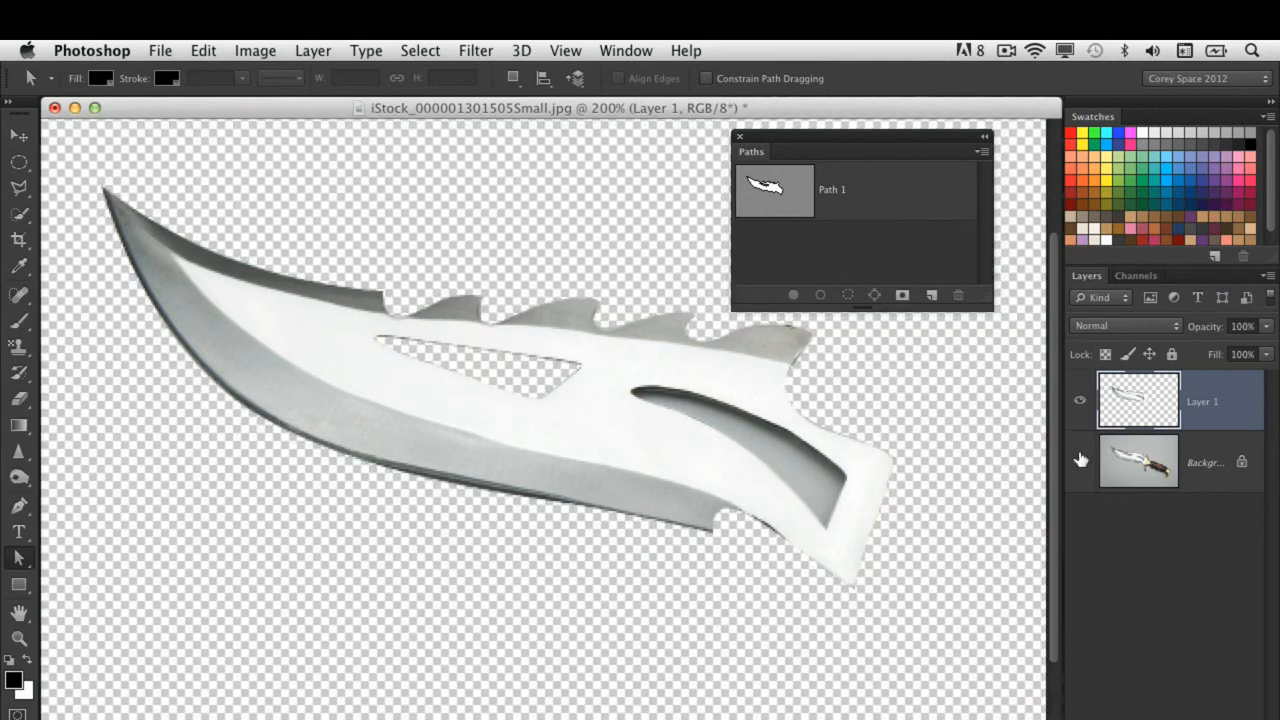
{"action": "left_click", "coordinate": [1080, 460]}
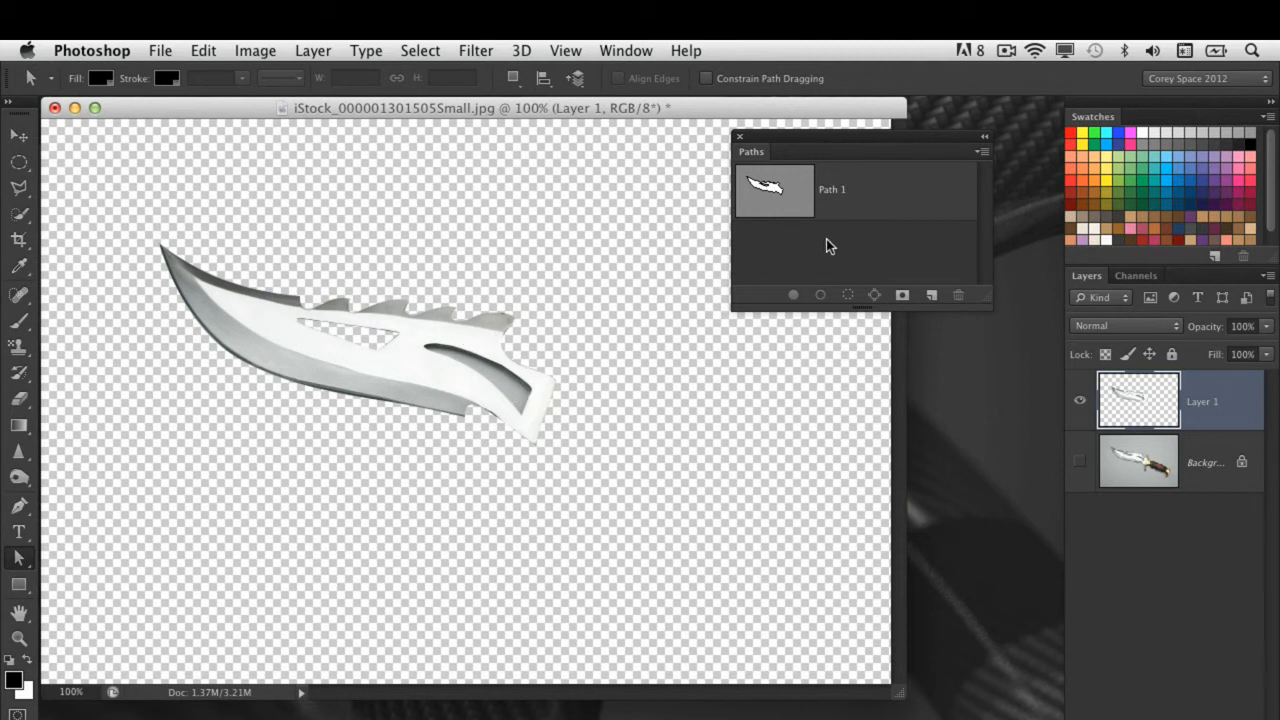
{"action": "left_click", "coordinate": [880, 188]}
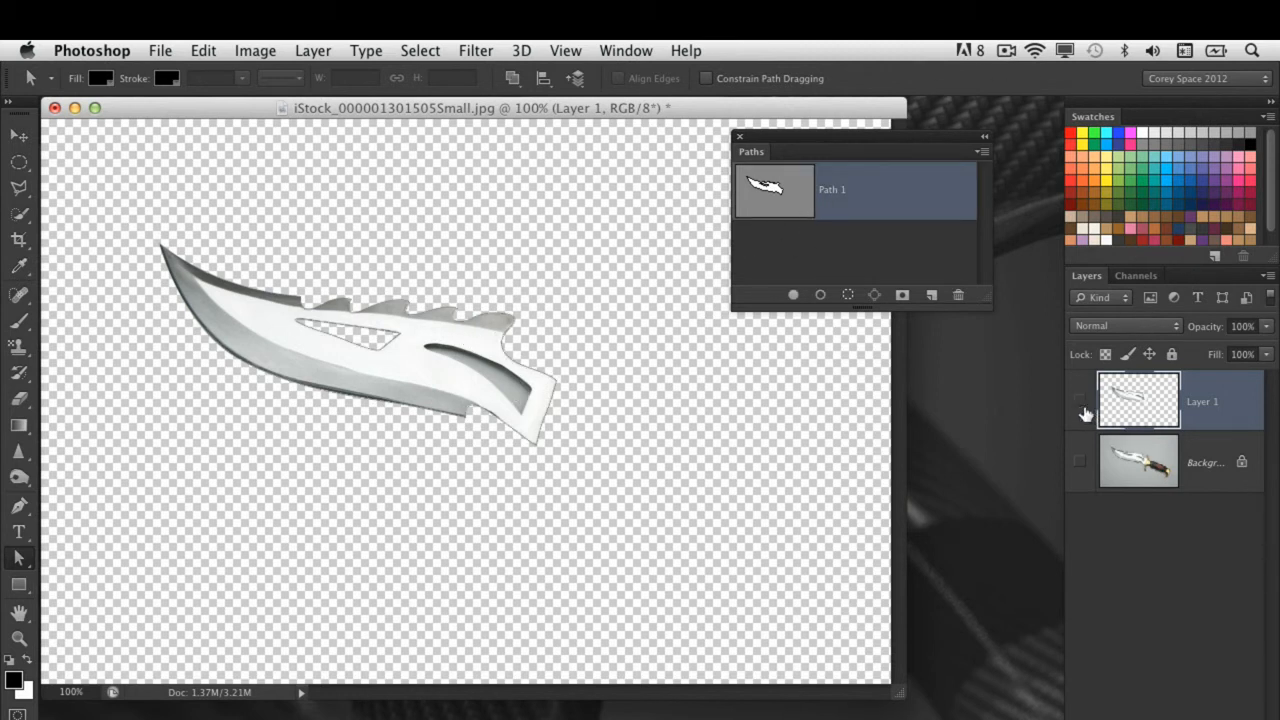
Hide Layer 1 (the extracted blade) so the original knife photo on grey shows again
{"action": "left_click", "coordinate": [1080, 460]}
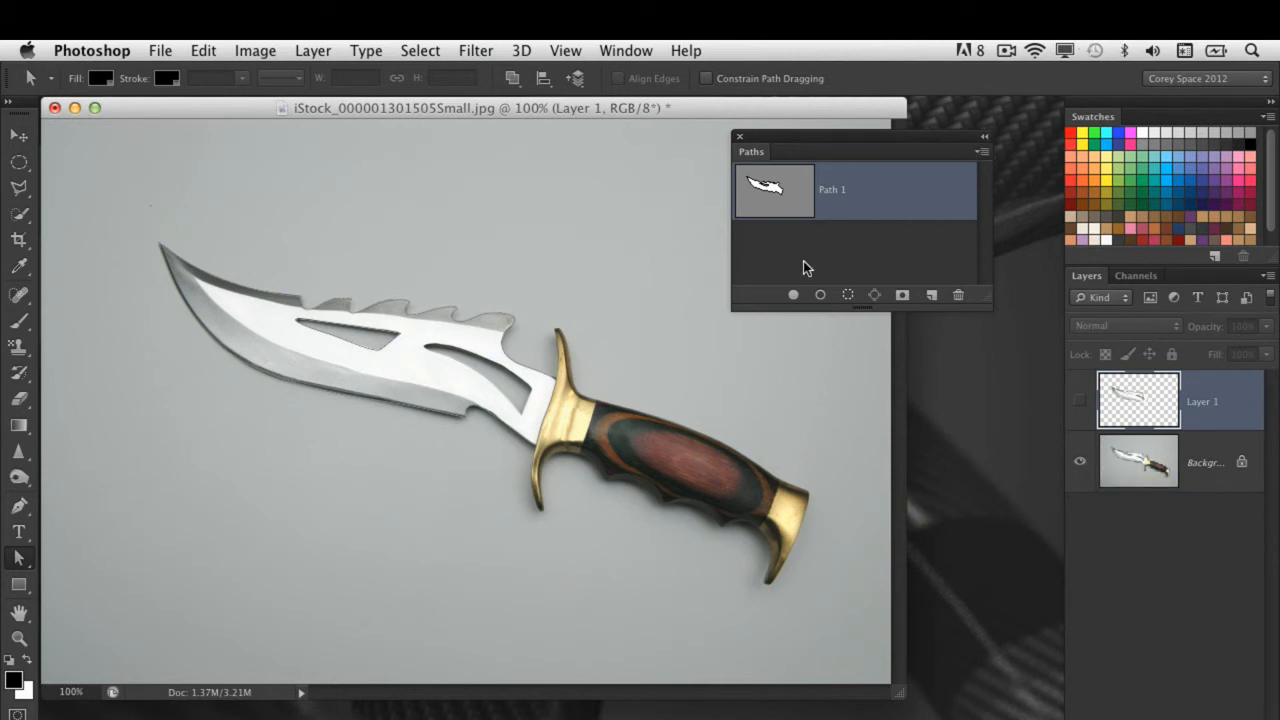
{"action": "mouse_move", "coordinate": [806, 250]}
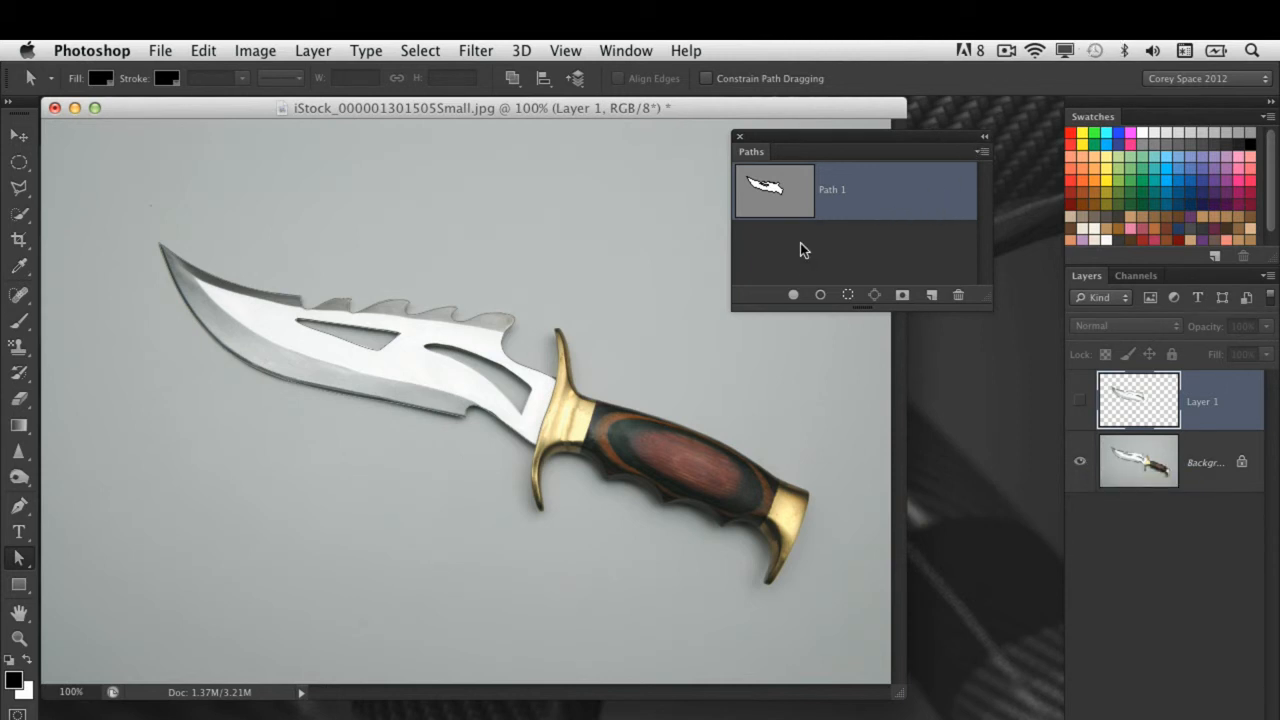
{"action": "mouse_move", "coordinate": [790, 276]}
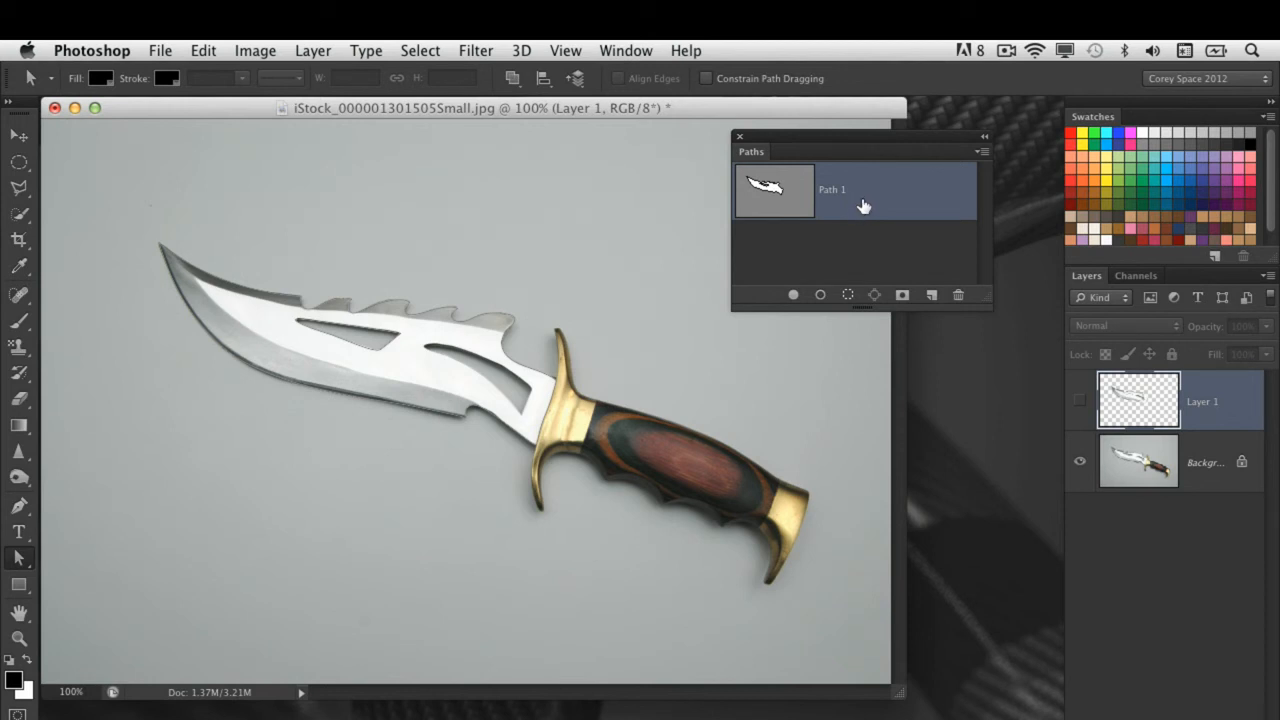
{"action": "mouse_move", "coordinate": [868, 204]}
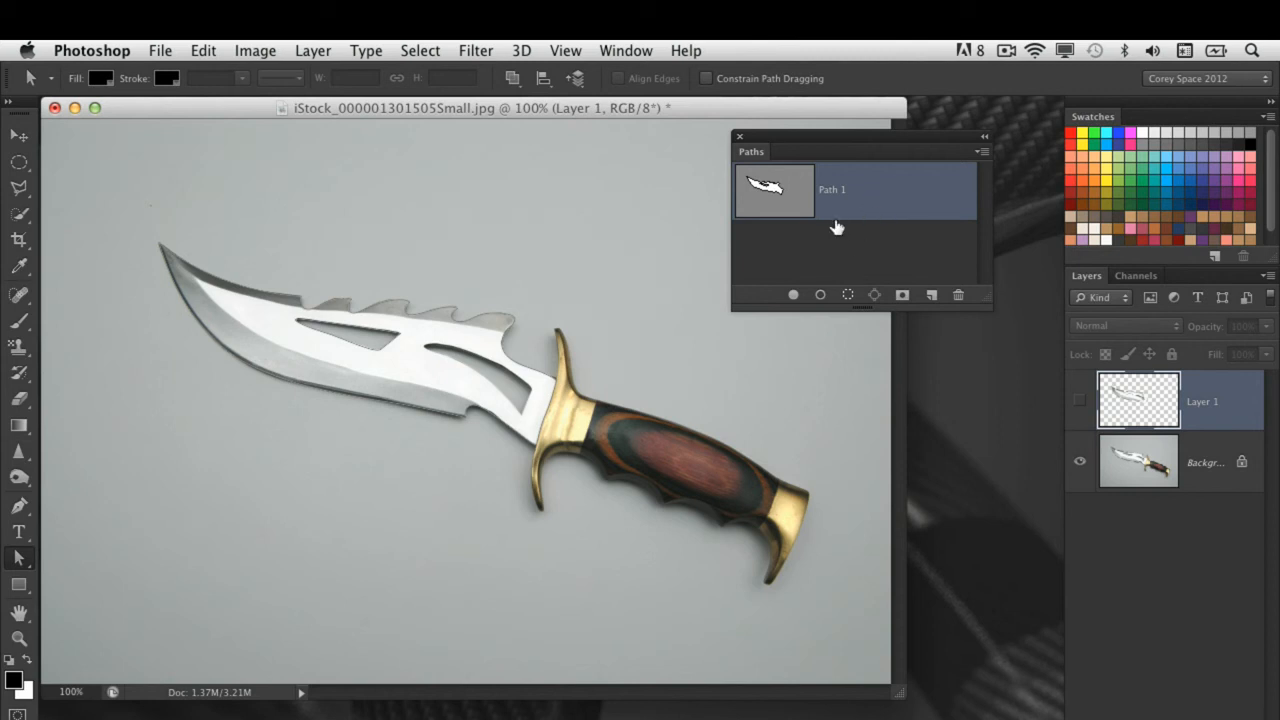
{"action": "mouse_move", "coordinate": [848, 232]}
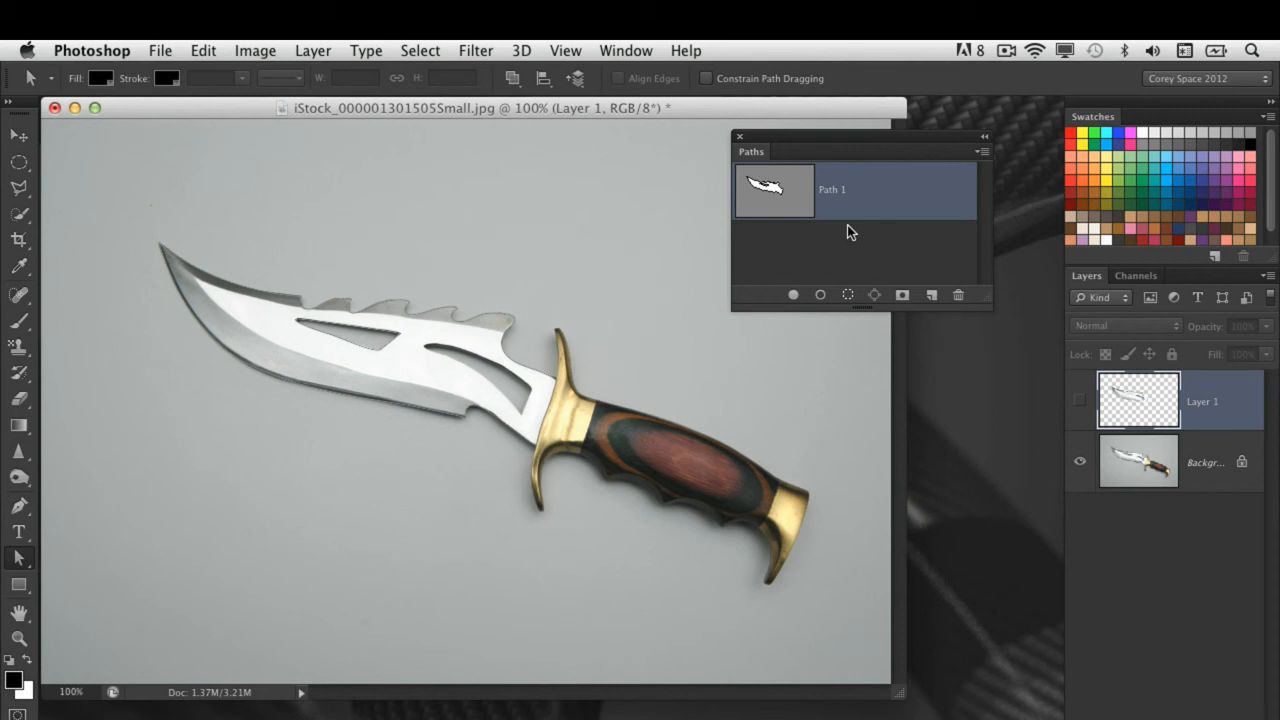
{"action": "mouse_move", "coordinate": [910, 256]}
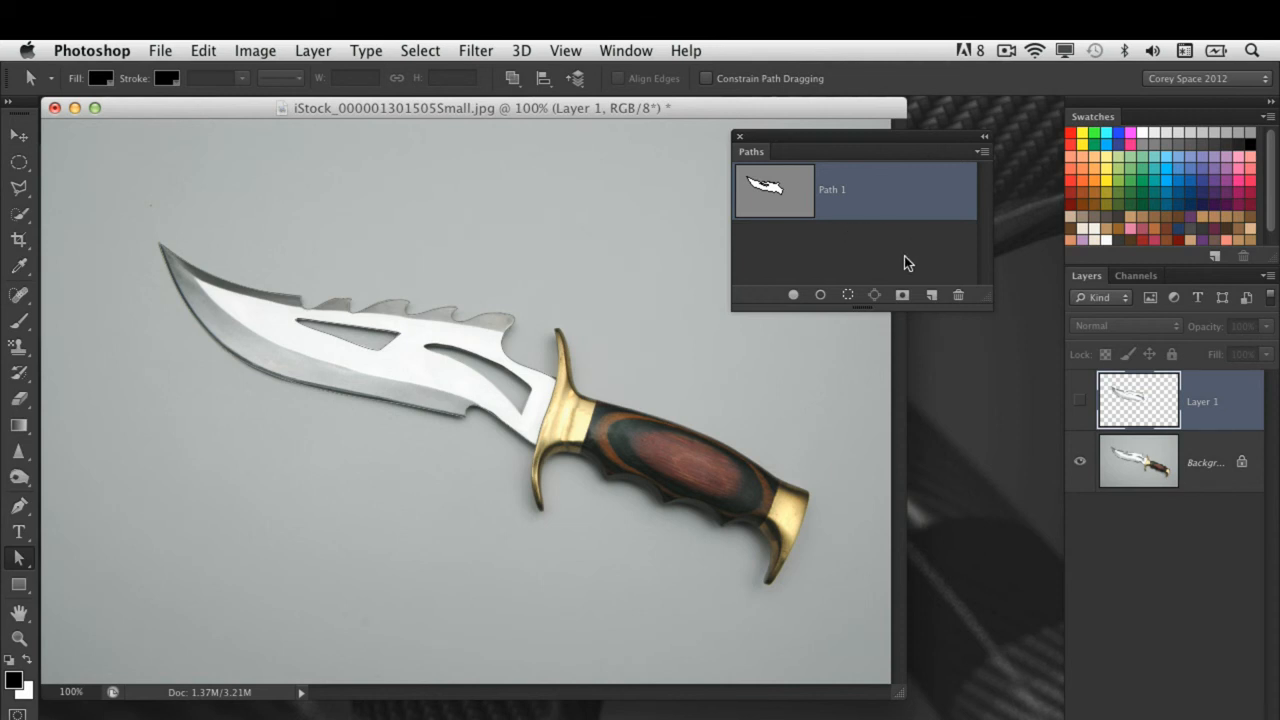
{"action": "mouse_move", "coordinate": [904, 268]}
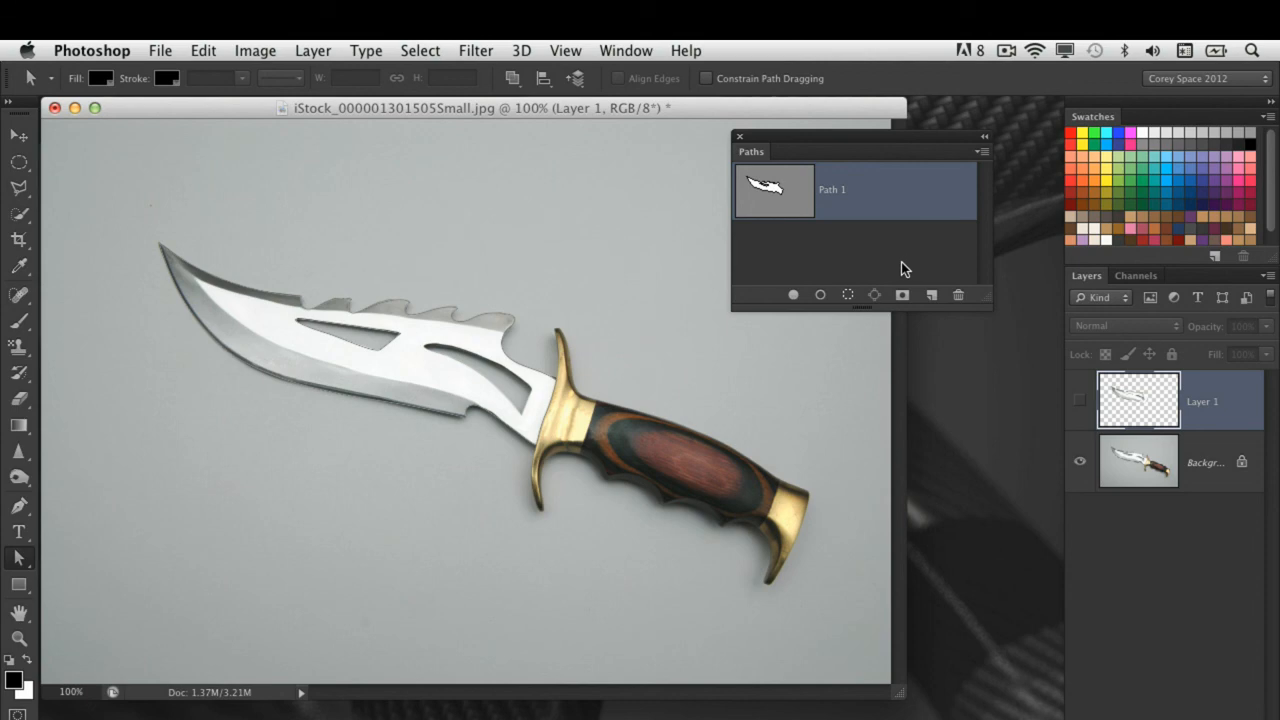